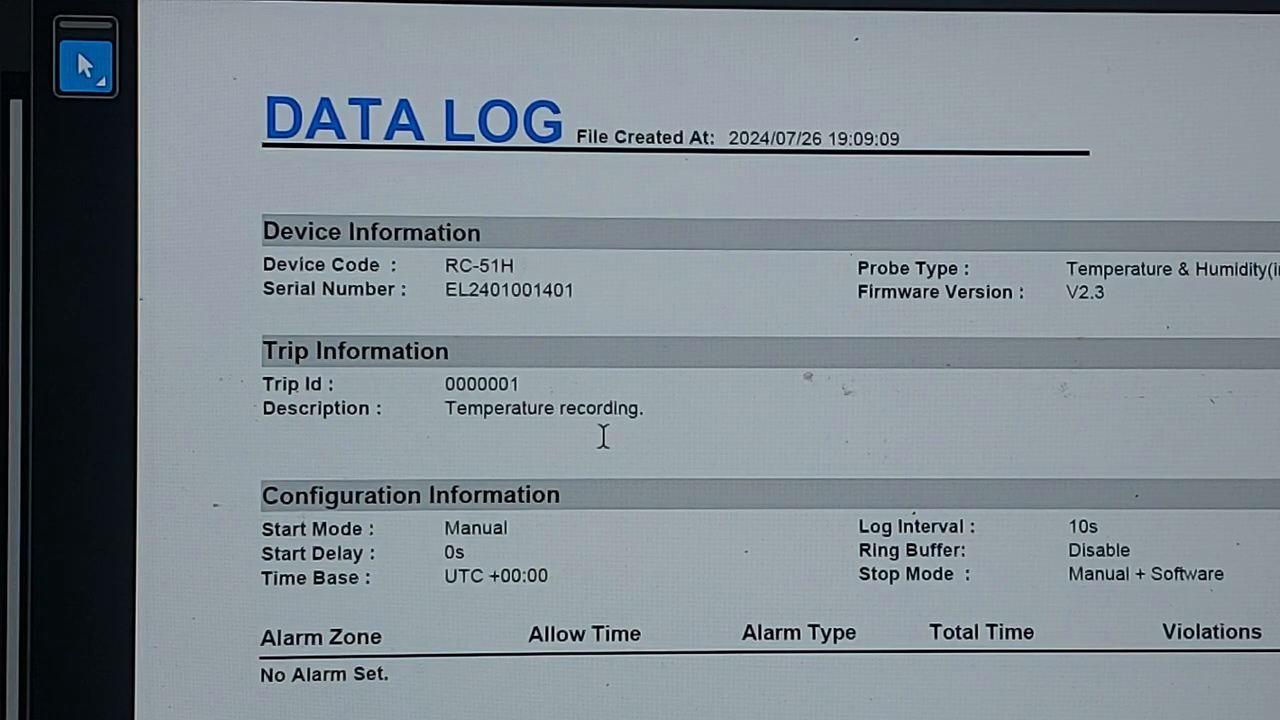
Scroll through the RC-51H Data Log PDF's device, configuration and logging summary.
scroll("down", 3)
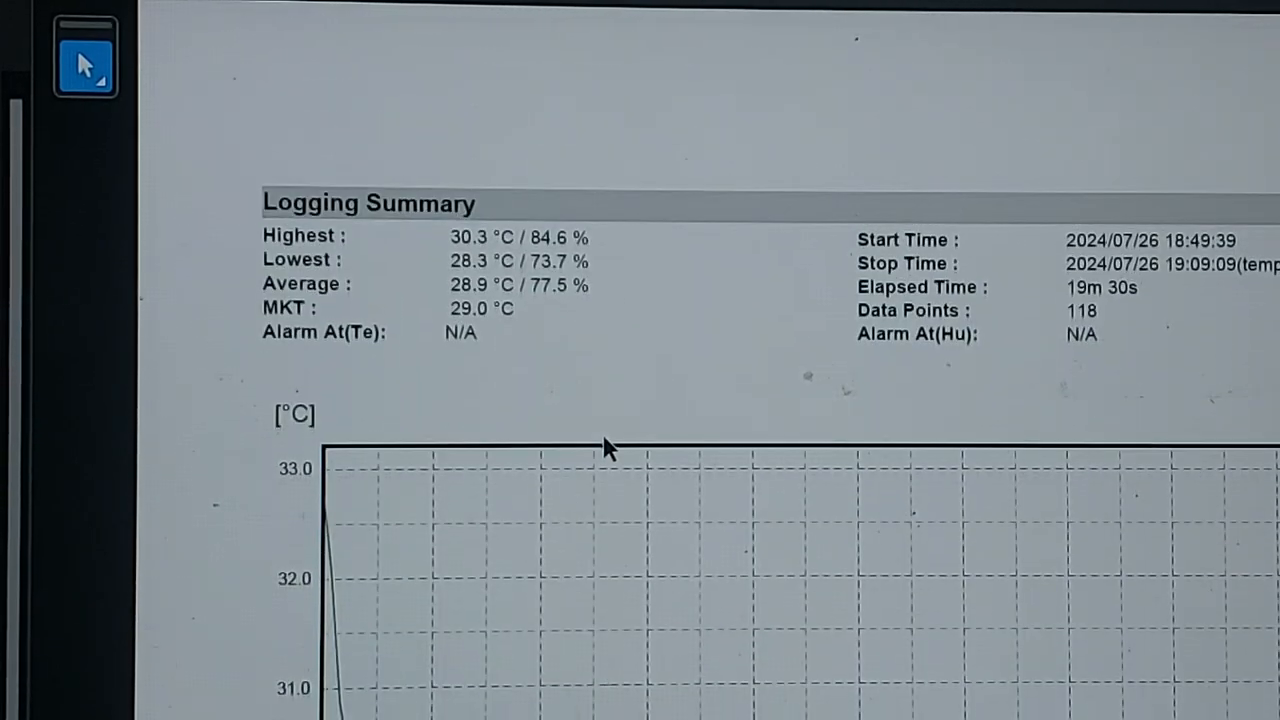
scroll("down", 3)
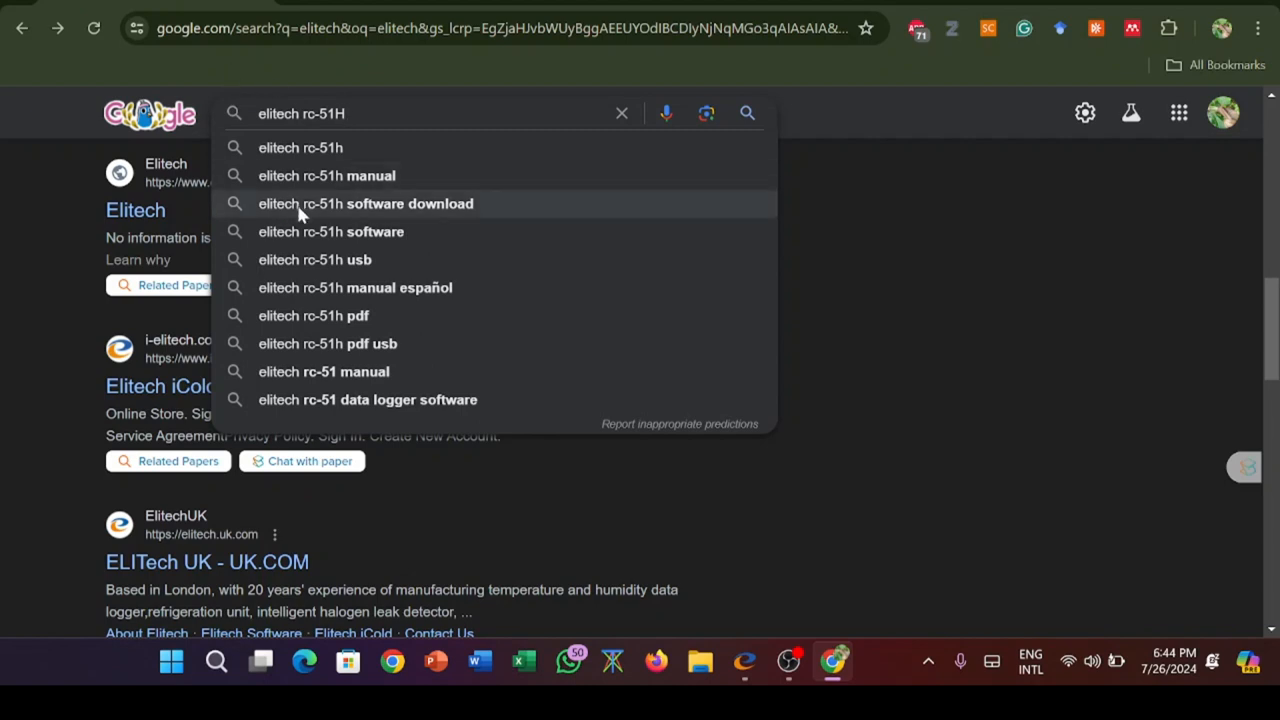
Search 'elitech rc-51h software download' and open the ElitechEU 'Elitech Software' result.
left_click(366, 203)
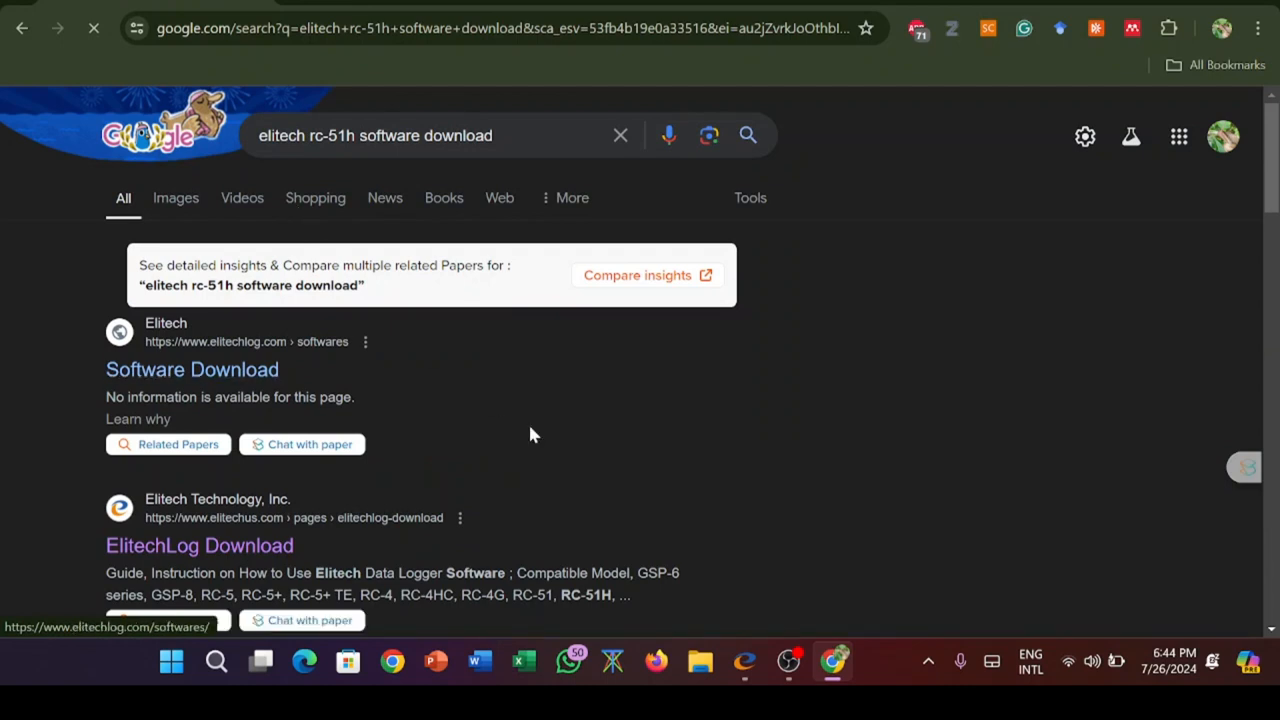
scroll("down", 3)
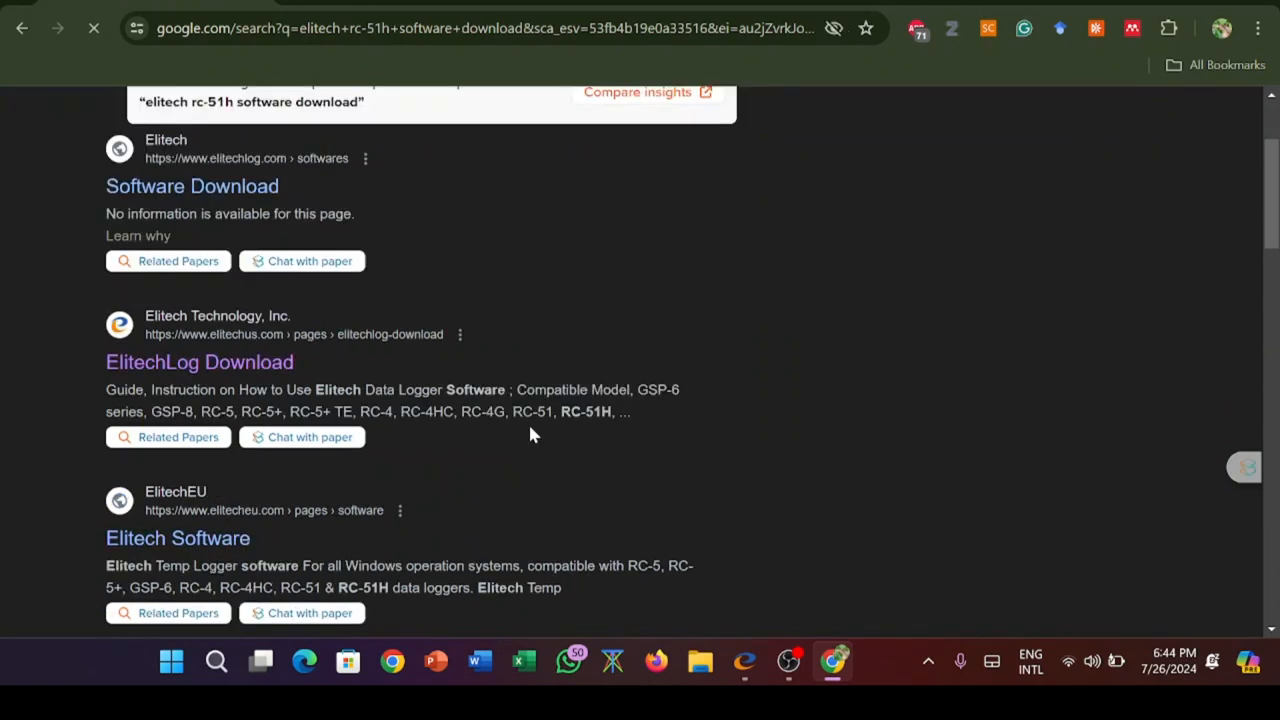
scroll("down", 3)
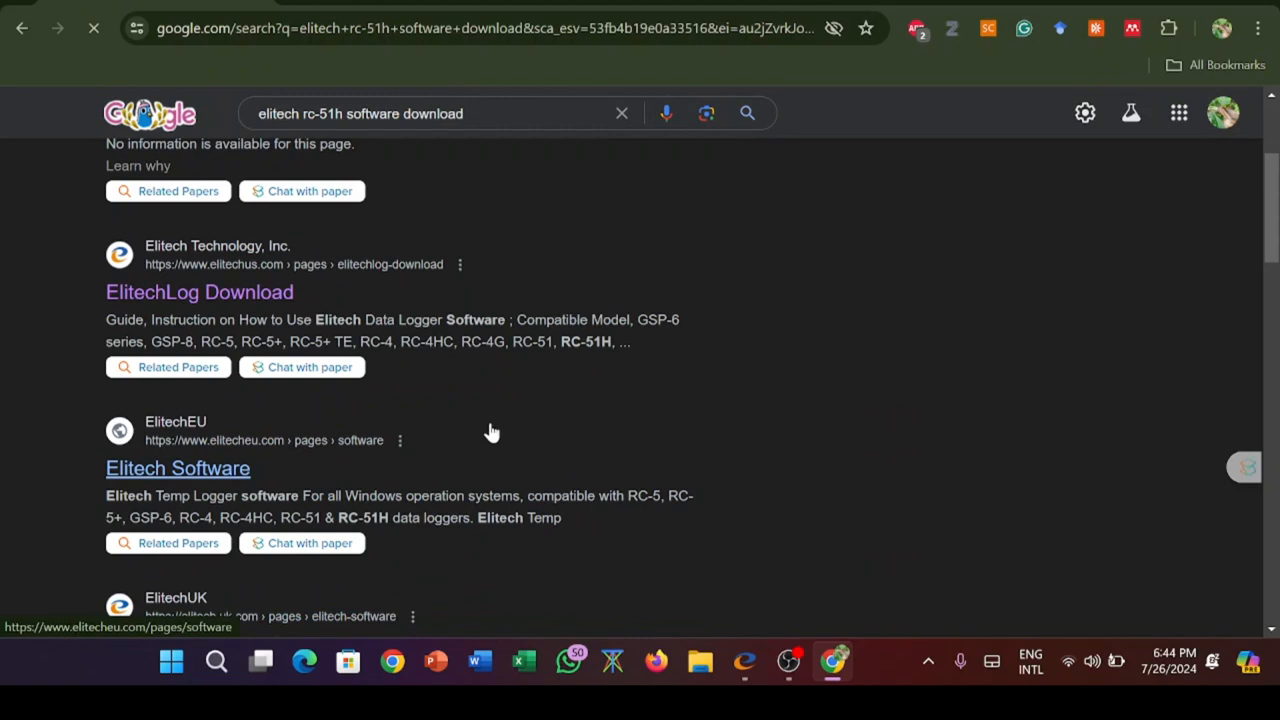
left_click(177, 468)
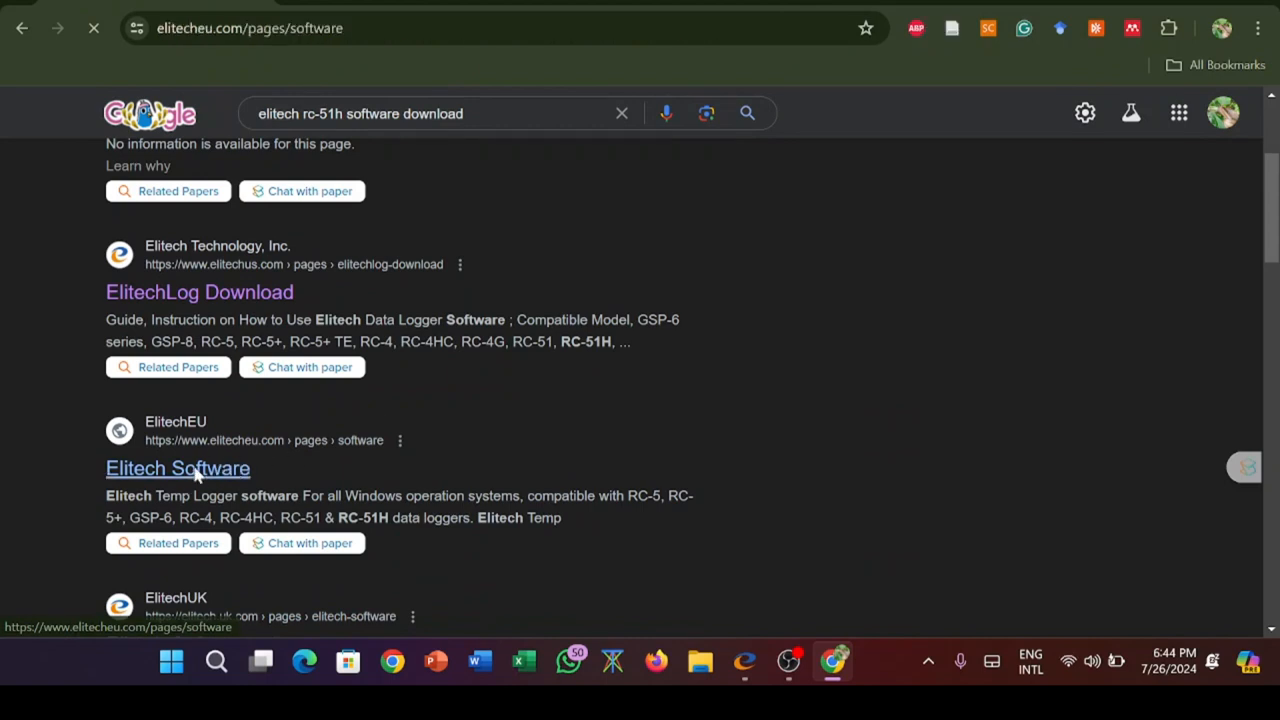
left_click(177, 468)
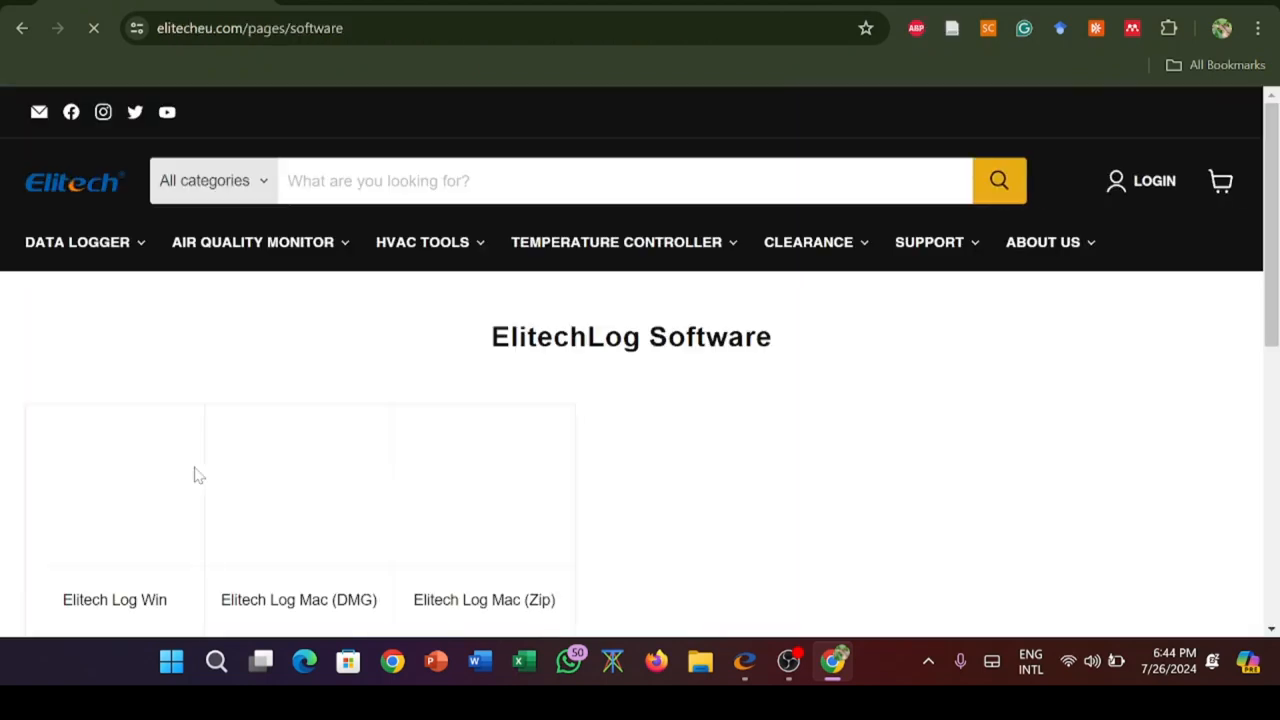
Open the Download Software page from the Elitech site's Support menu.
scroll("down", 3)
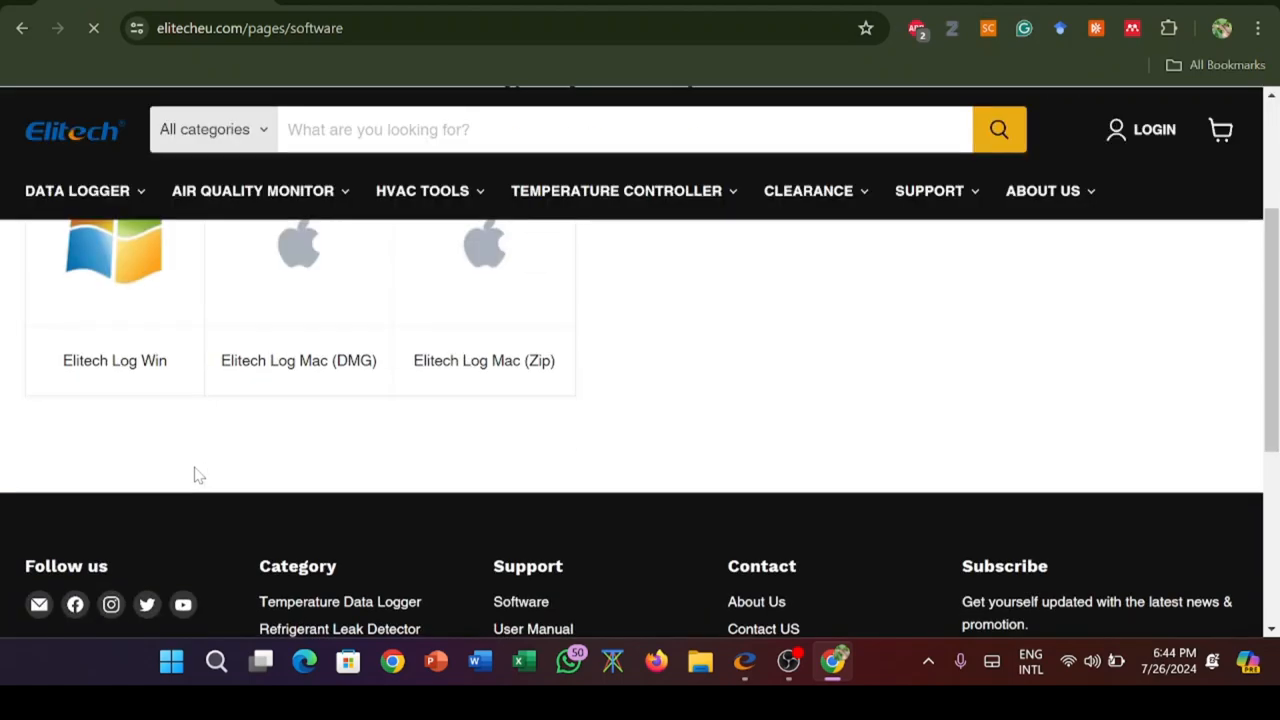
left_click(929, 240)
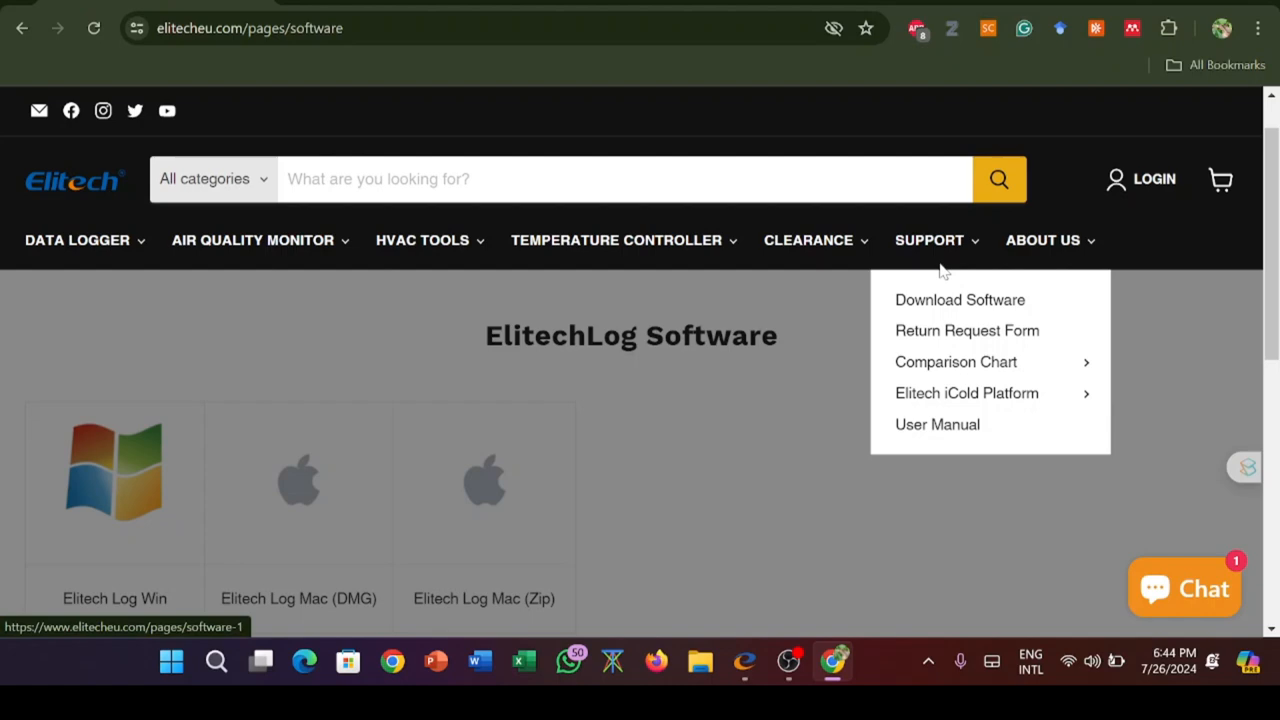
mouse_move(945, 305)
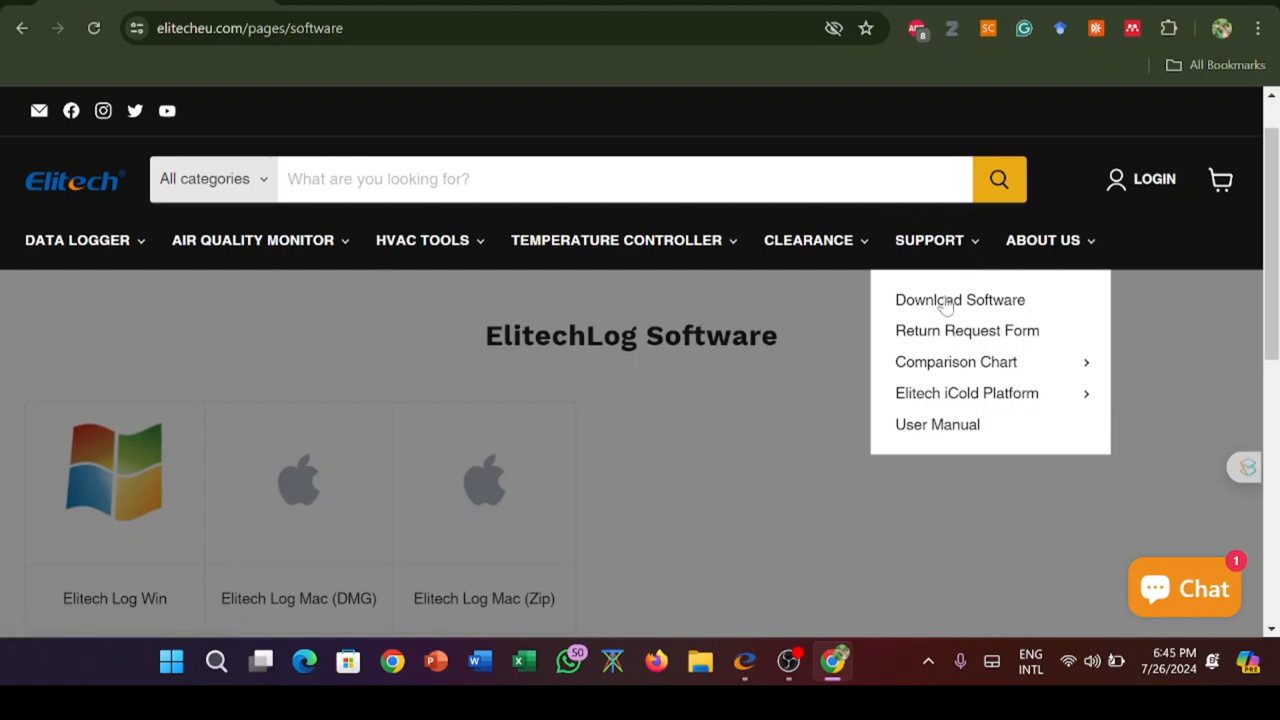
left_click(959, 300)
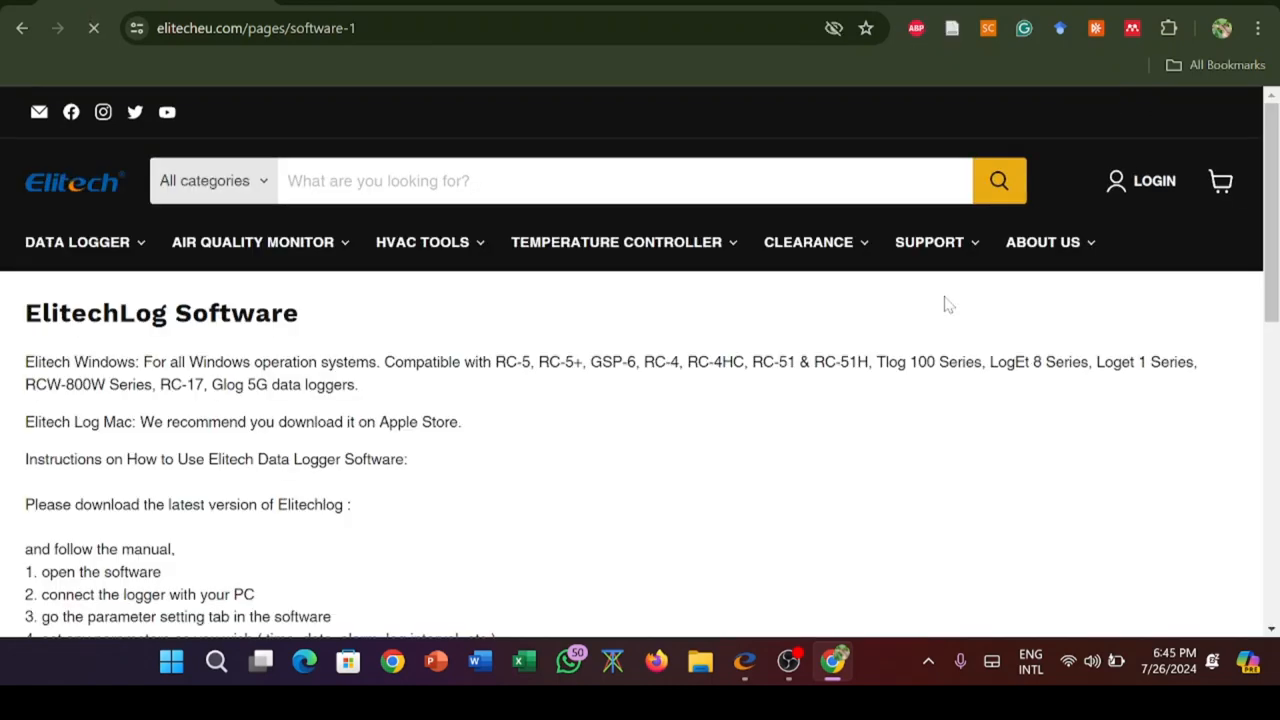
Submit the empty 'Get the download link' form, producing required-field errors.
scroll("down", 3)
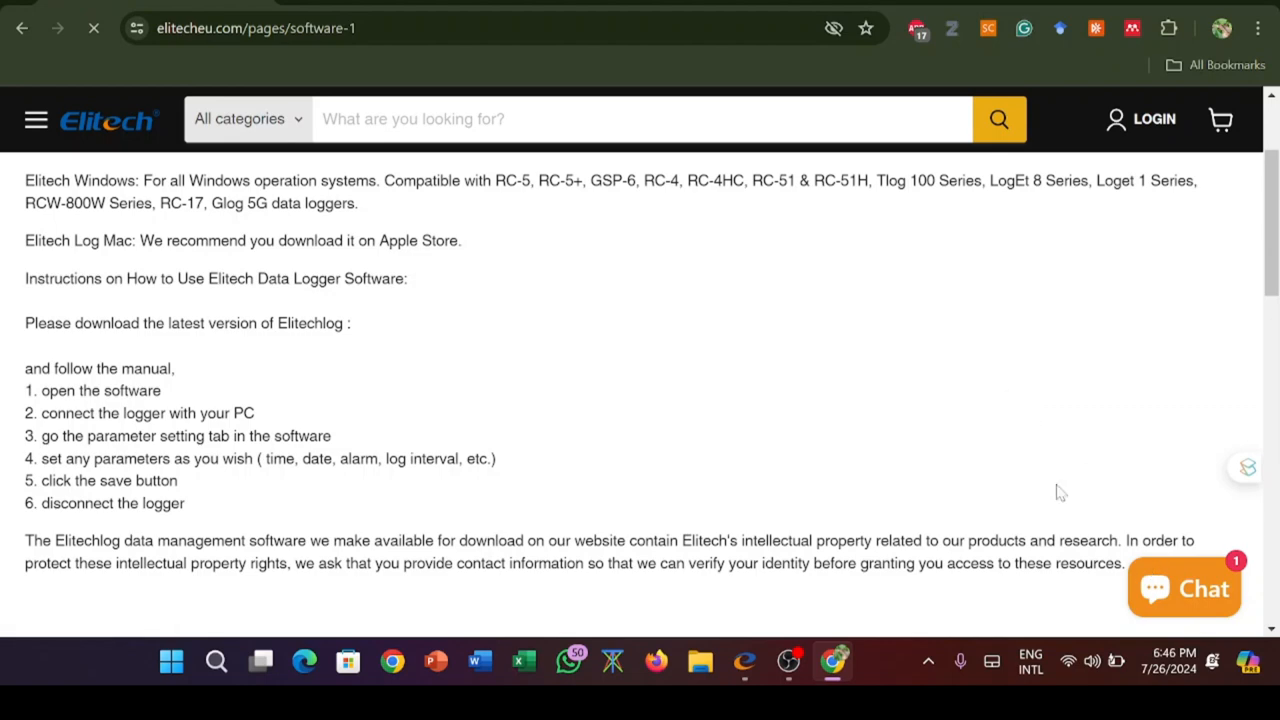
scroll("down", 3)
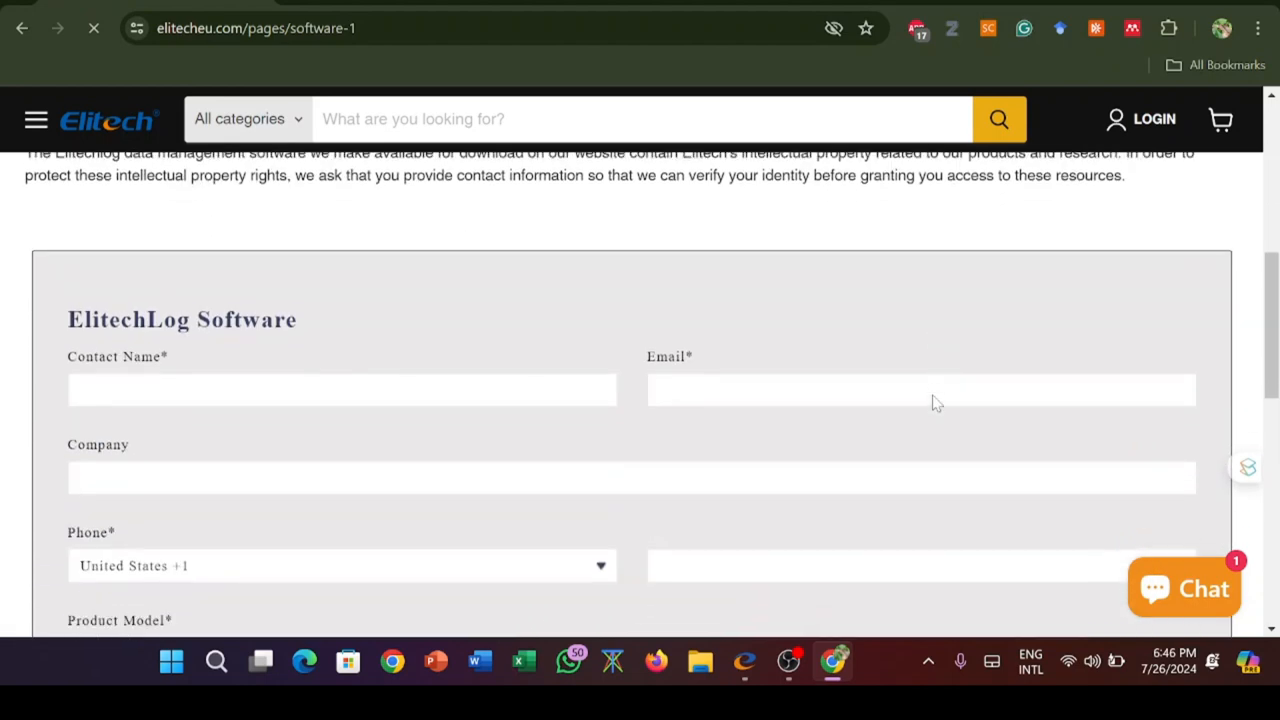
scroll("down", 3)
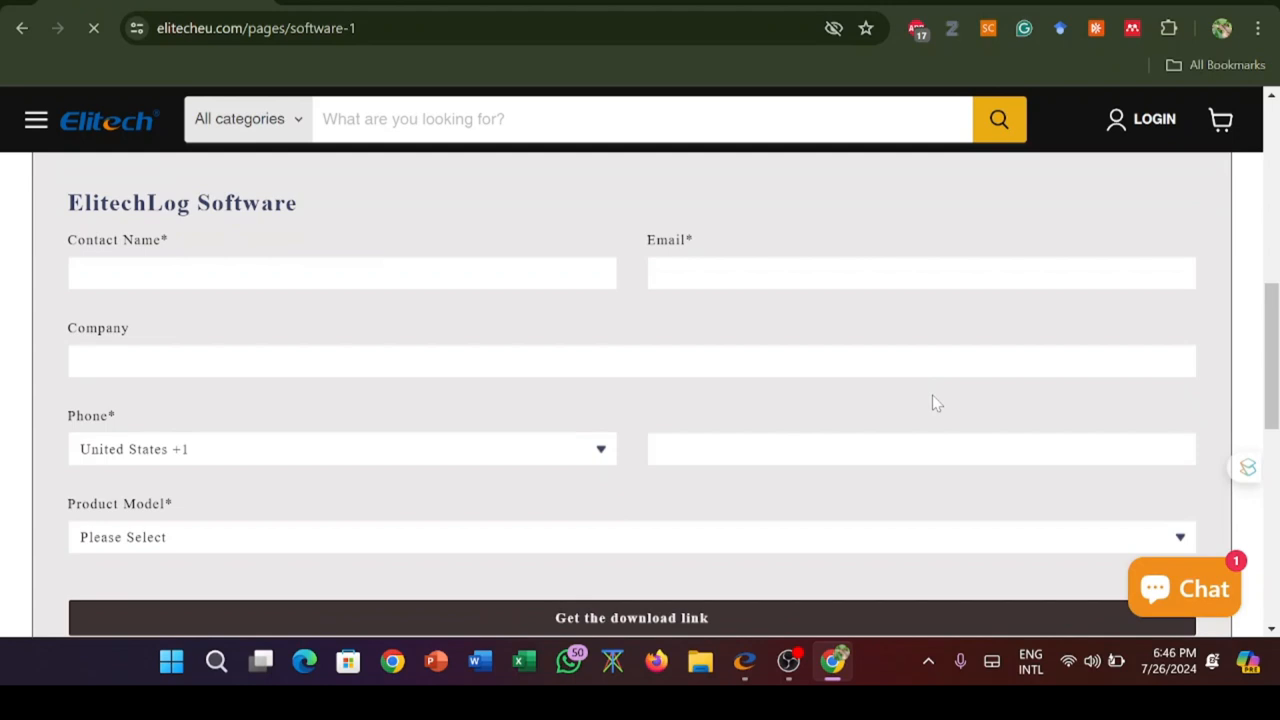
scroll("down", 3)
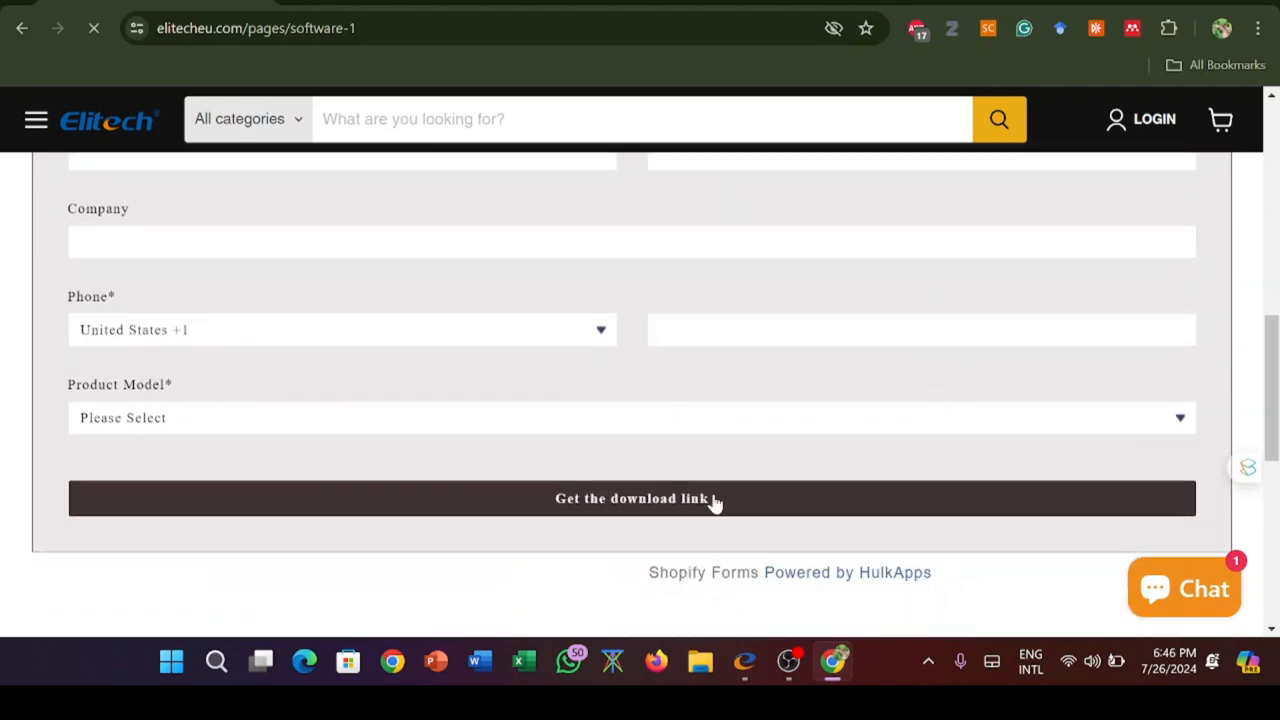
left_click(640, 498)
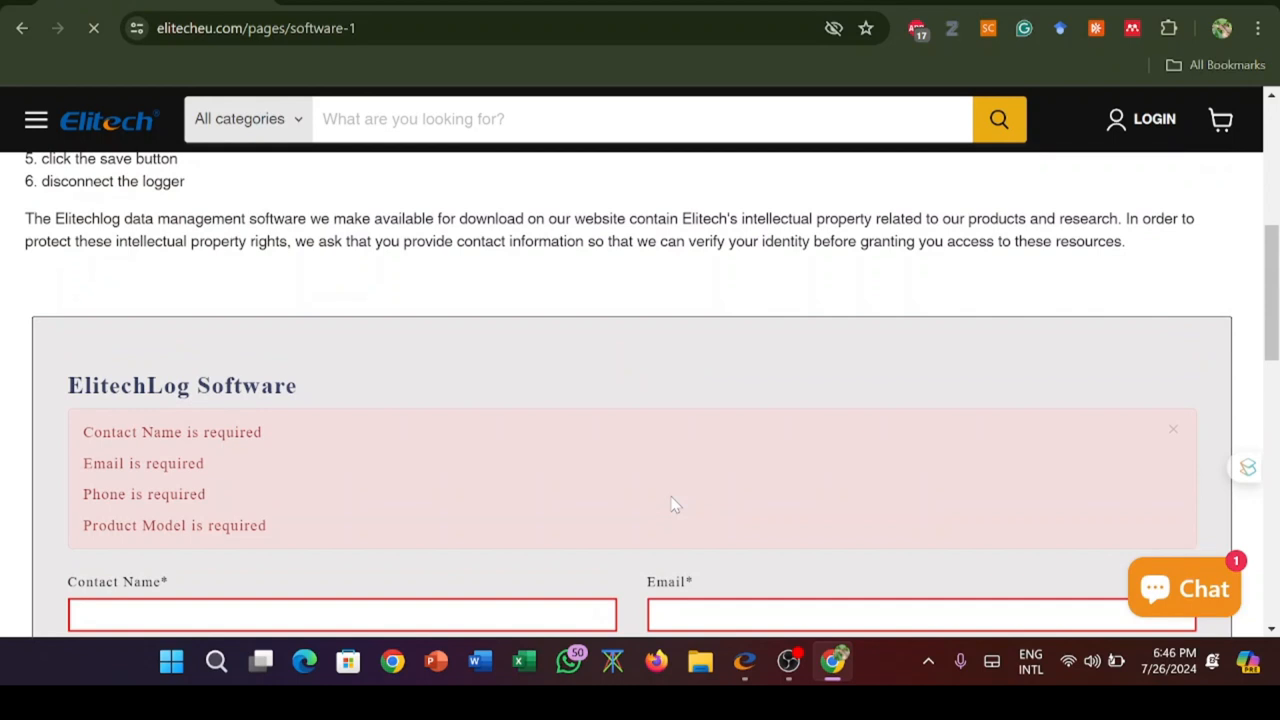
Switch to ElitechLog showing the logger's temperature and humidity data.
scroll("down", 3)
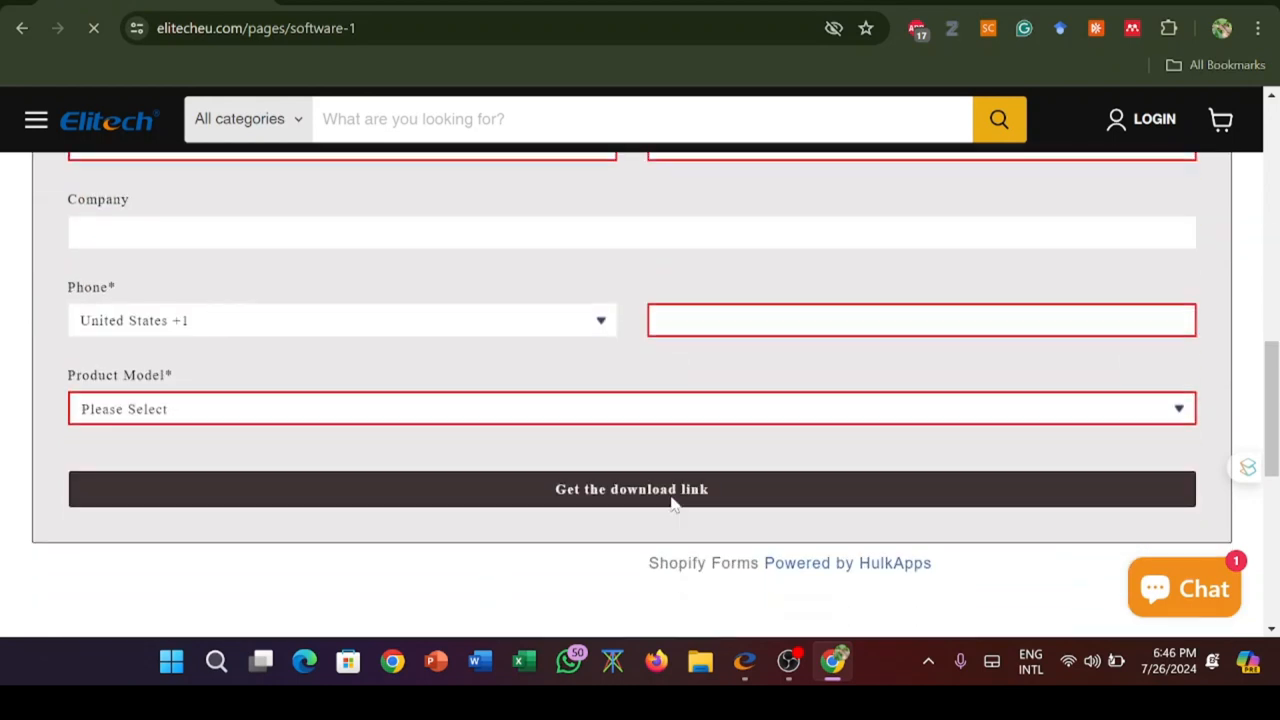
scroll("down", 3)
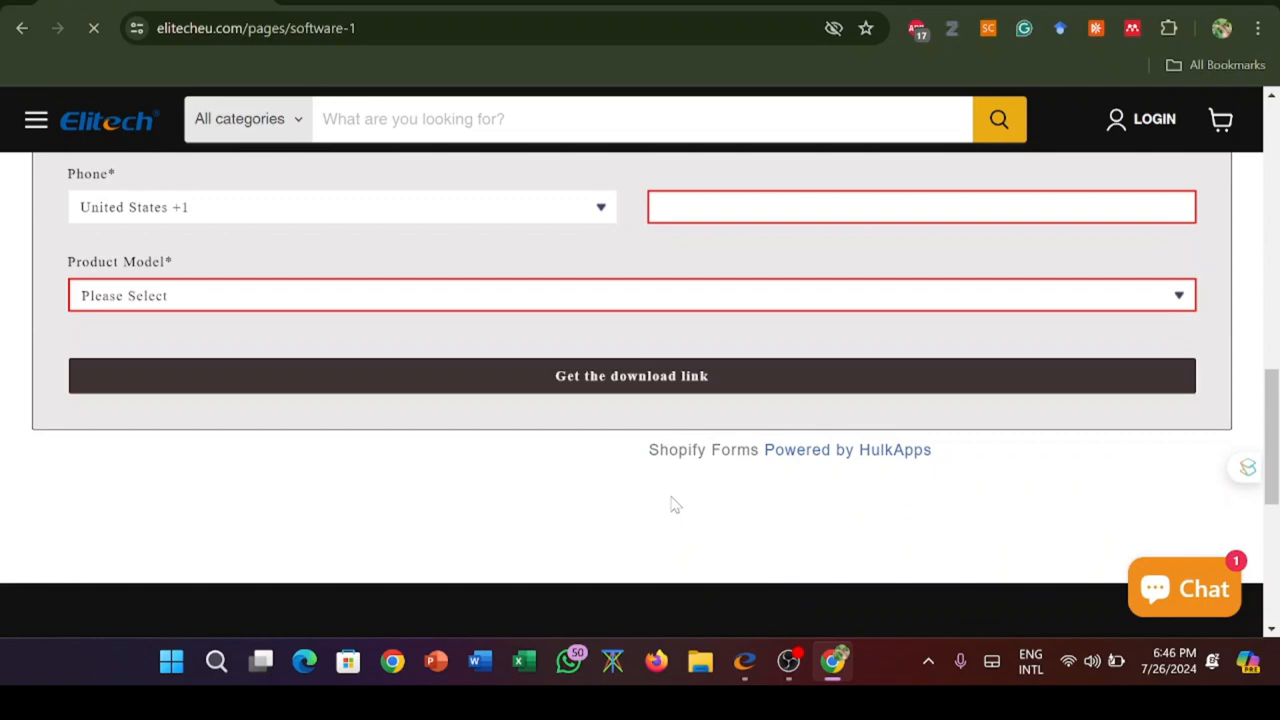
scroll("down", 3)
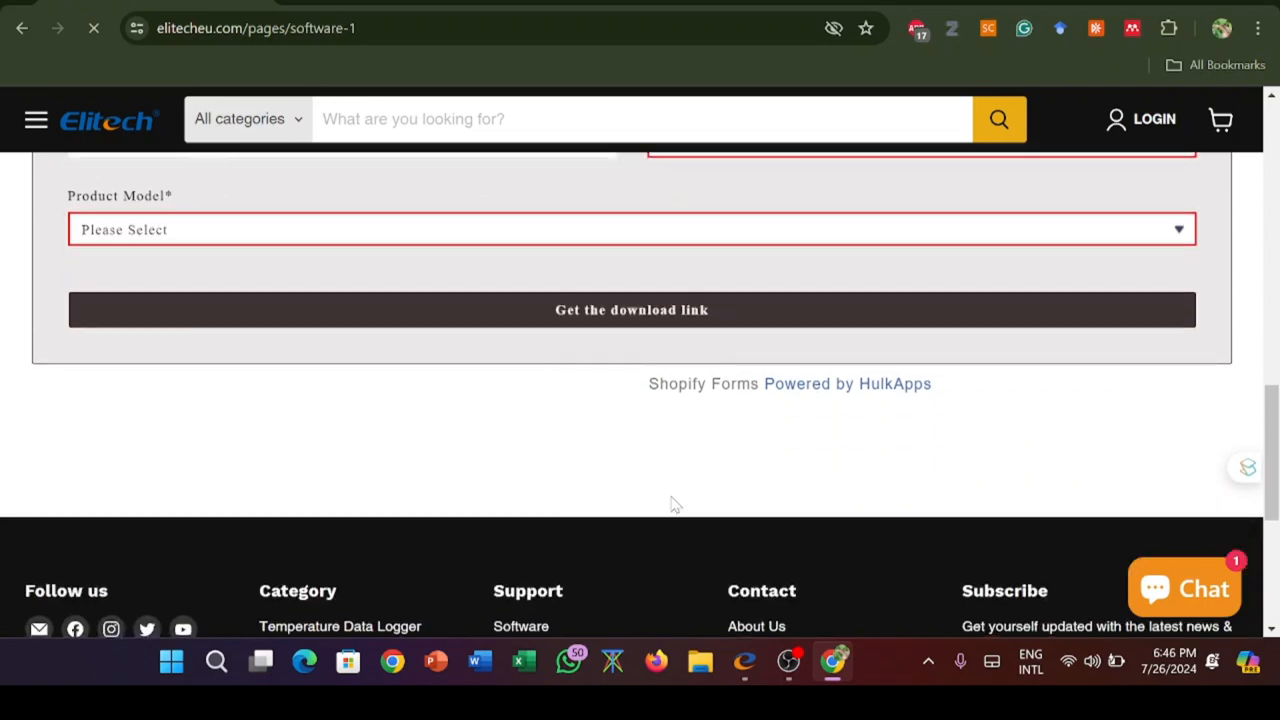
left_click(744, 661)
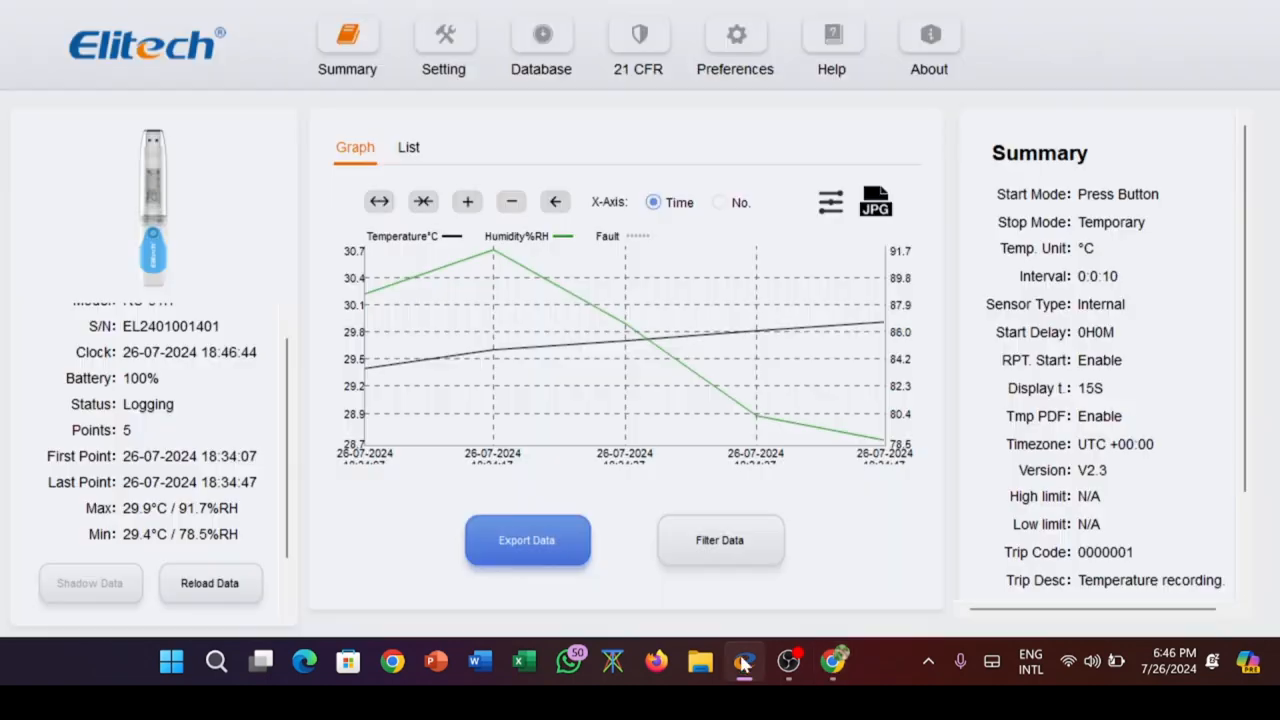
mouse_move(460, 120)
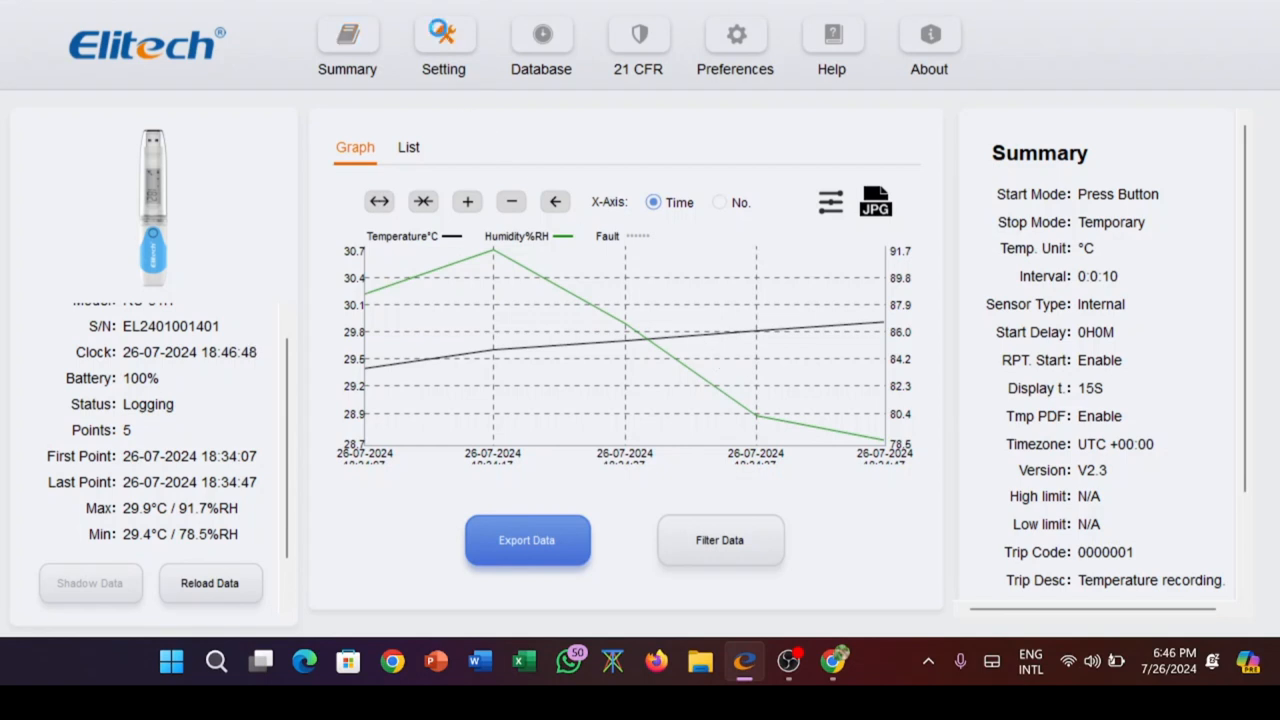
Open the logger's Advance settings, leave Temperature Unit at °C, and scroll the options.
left_click(443, 45)
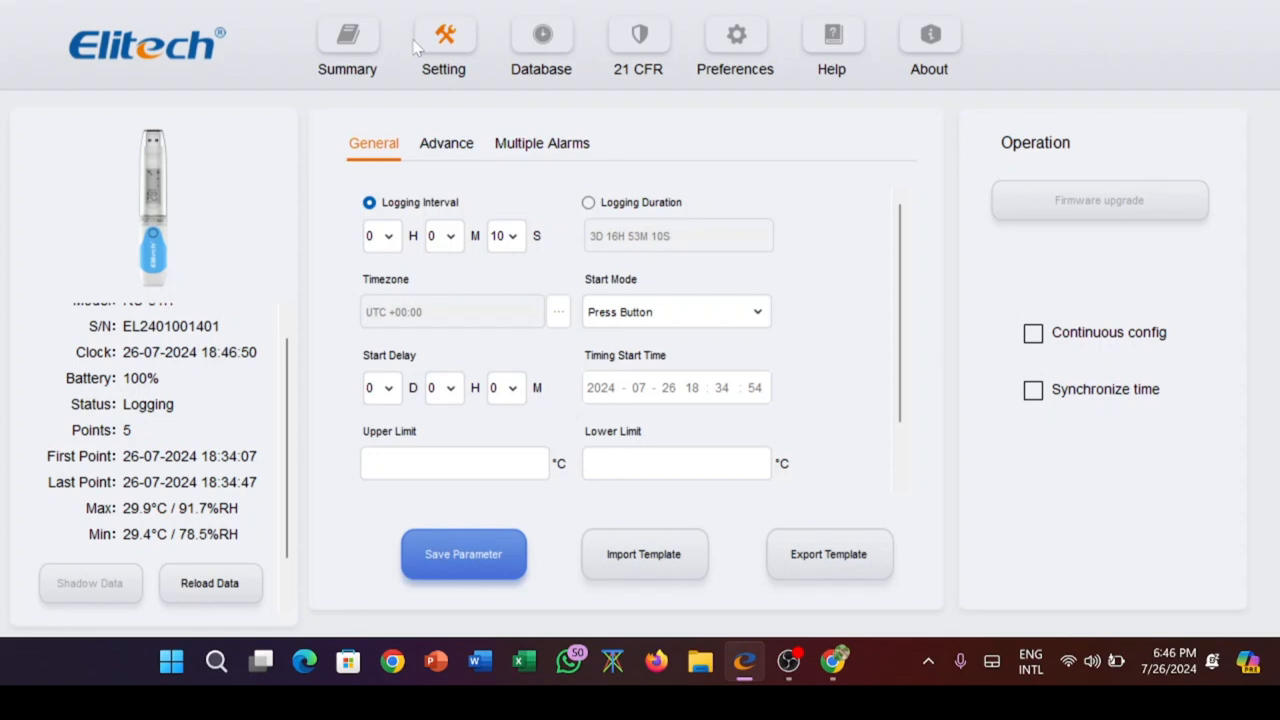
mouse_move(315, 314)
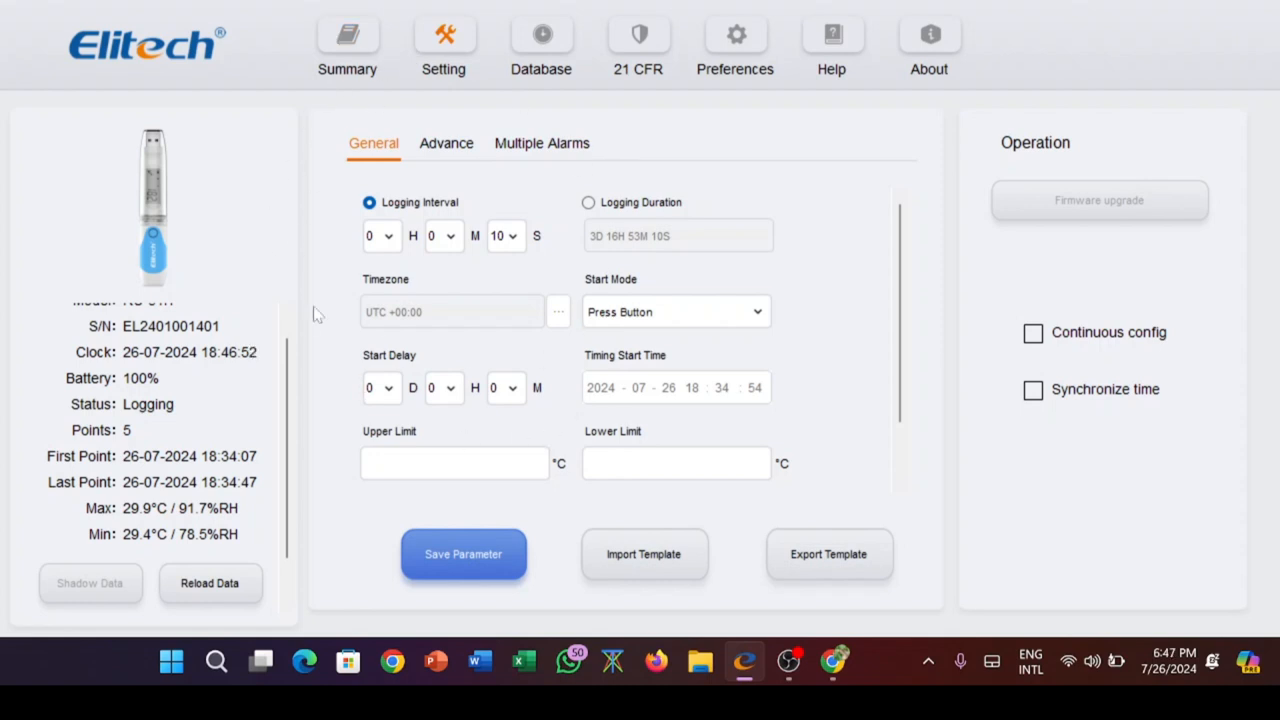
left_click(446, 143)
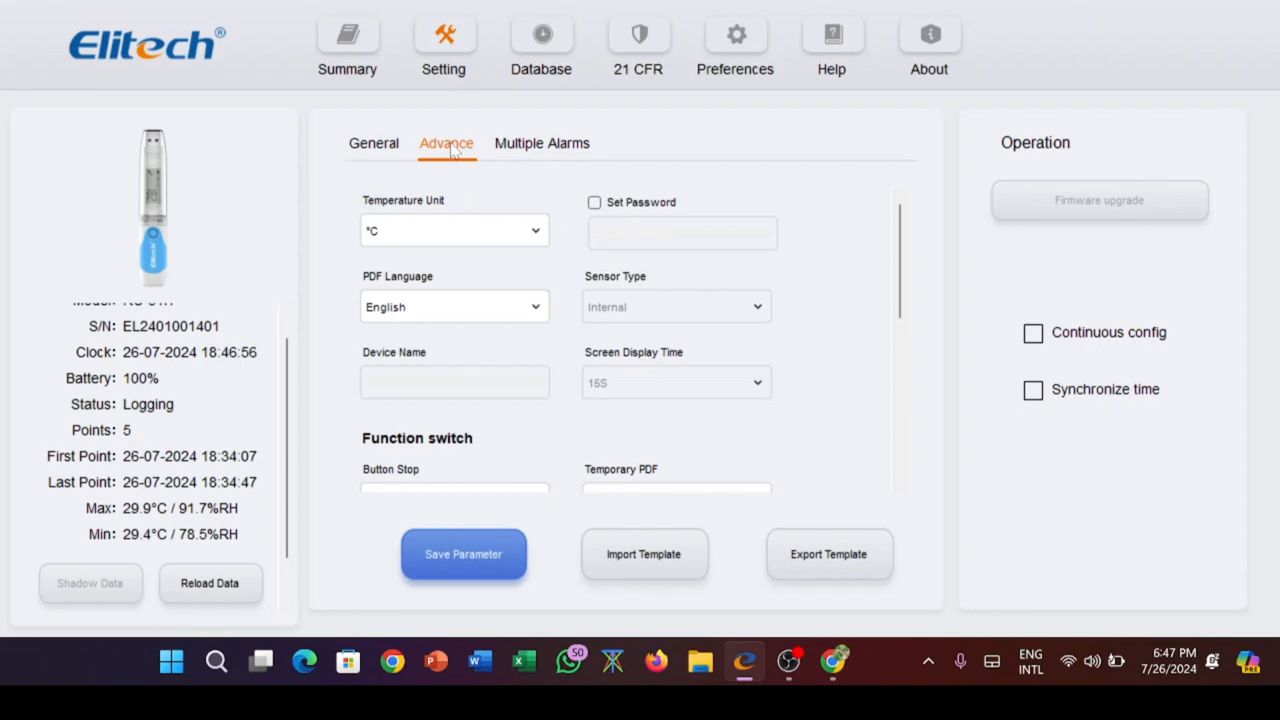
left_click(454, 230)
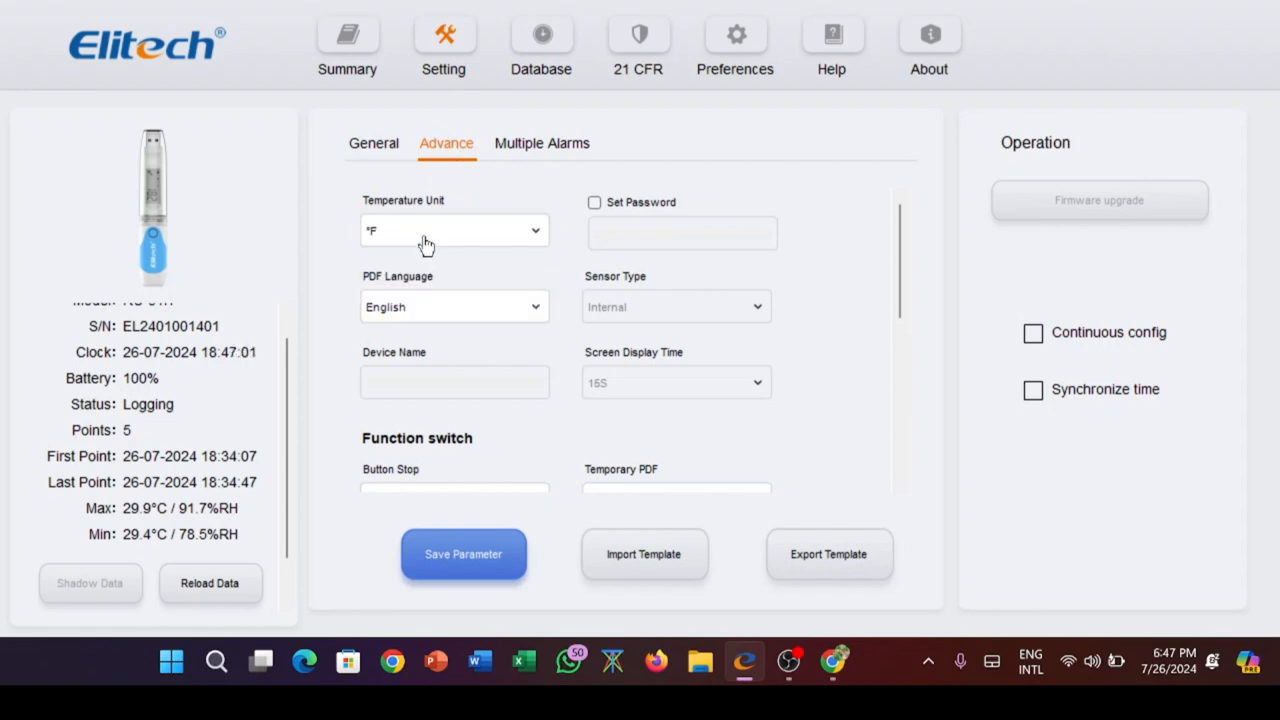
left_click(454, 230)
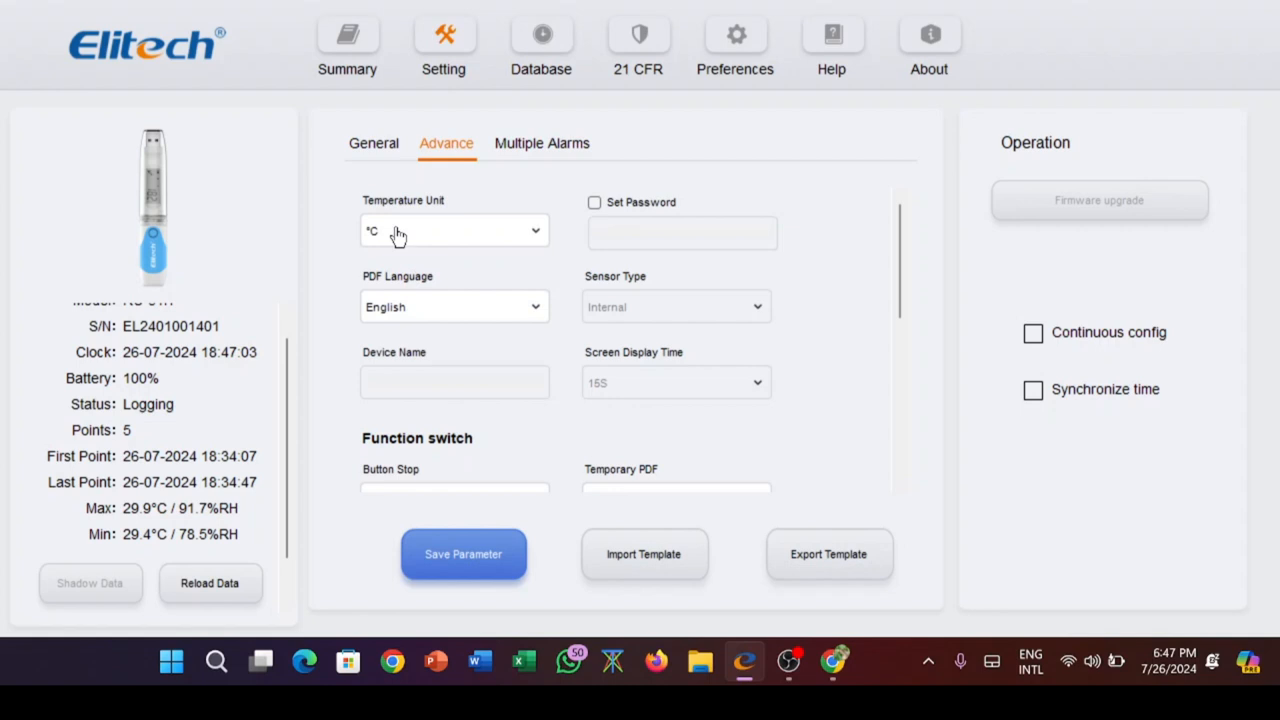
mouse_move(650, 263)
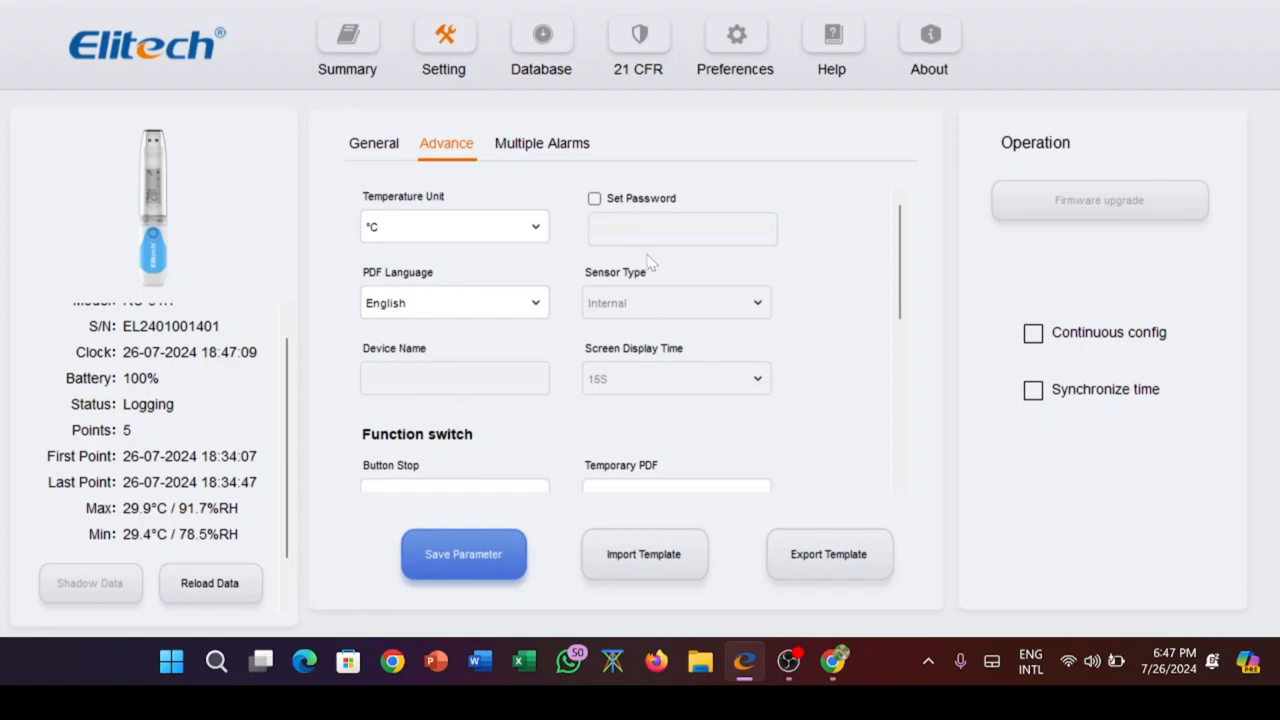
scroll("down", 3)
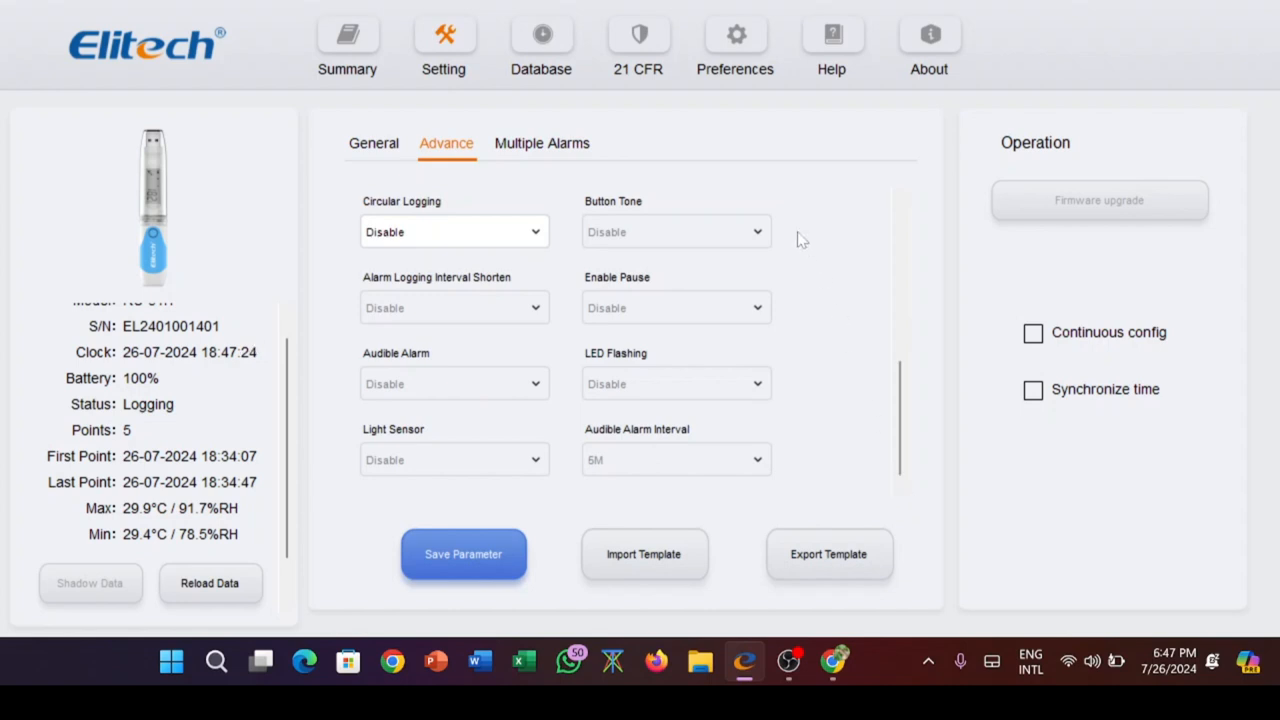
mouse_move(578, 160)
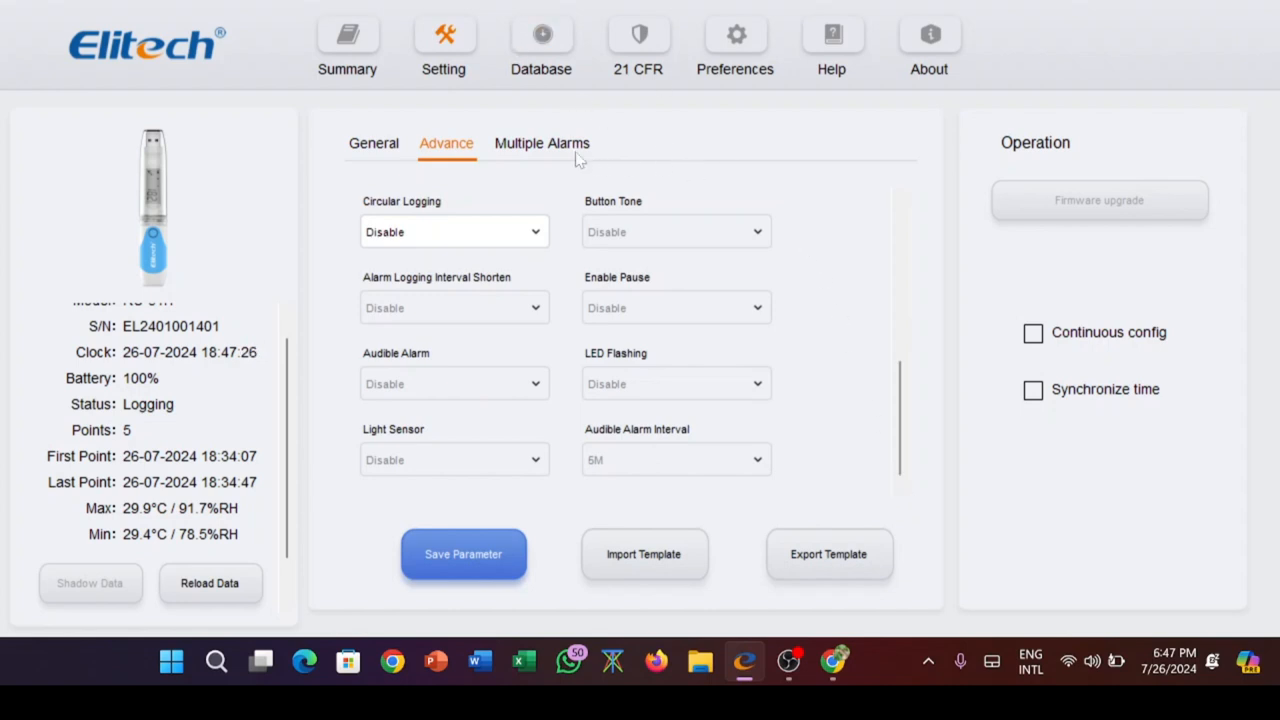
Show the Multiple Alarms tab, where no temperature or humidity alarms are set.
left_click(542, 143)
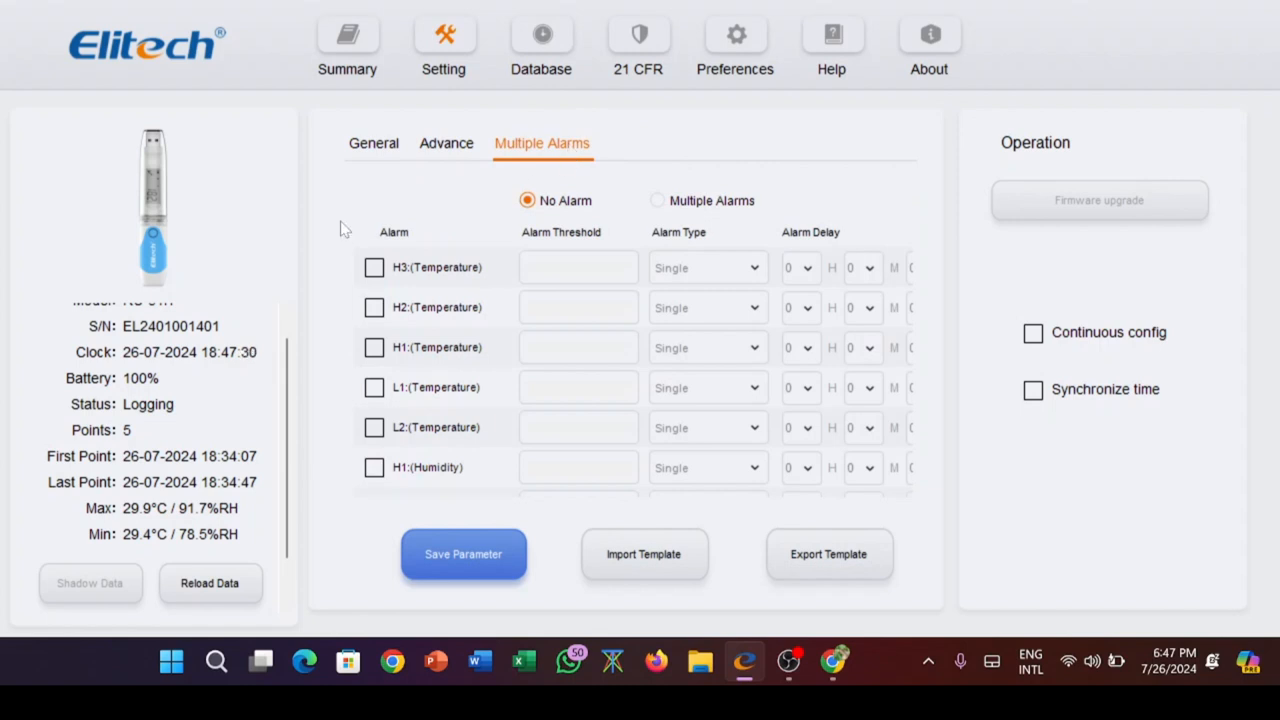
mouse_move(489, 200)
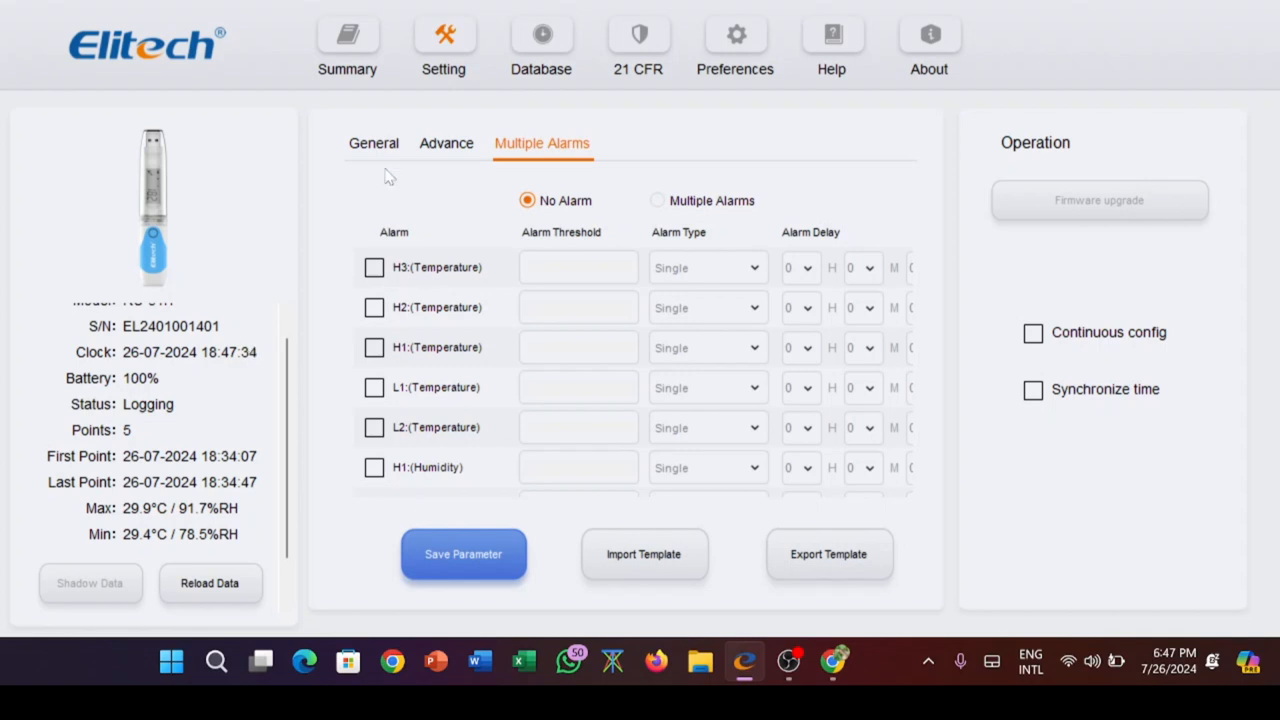
Set the General tab's logging interval to 0 H, 0 M, 10 S.
left_click(373, 143)
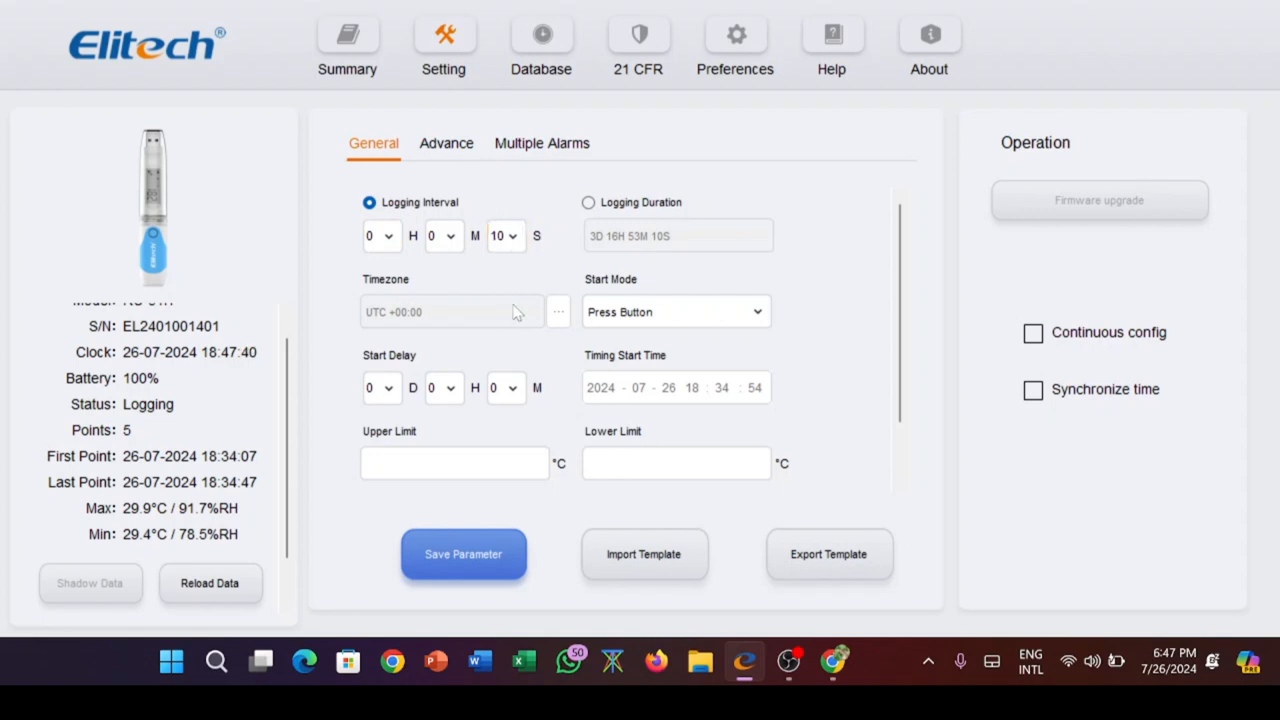
mouse_move(528, 204)
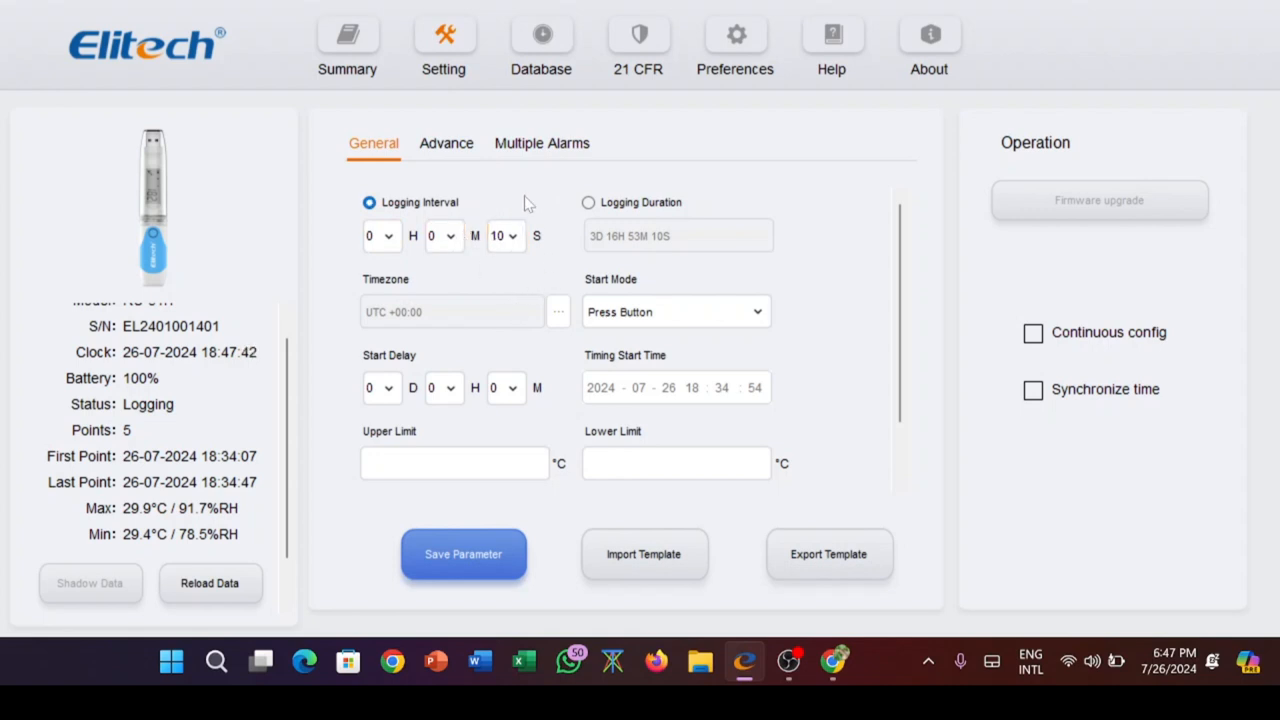
left_click(444, 236)
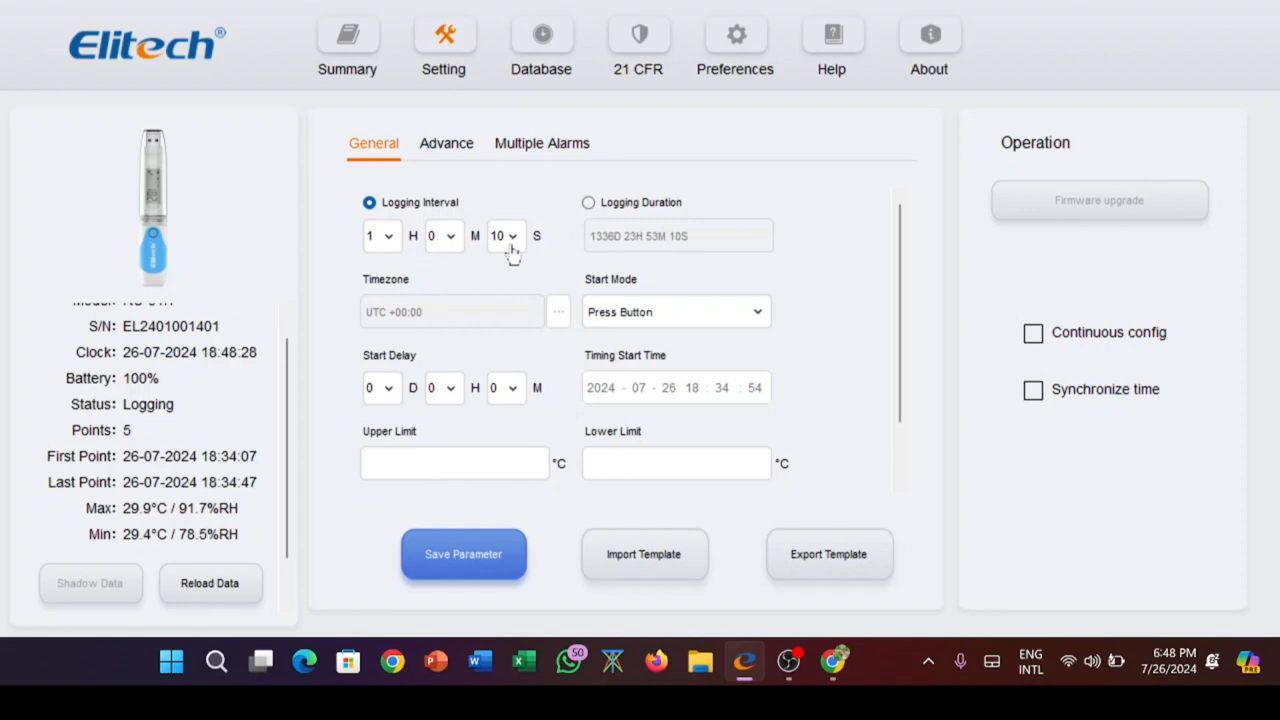
left_click(504, 236)
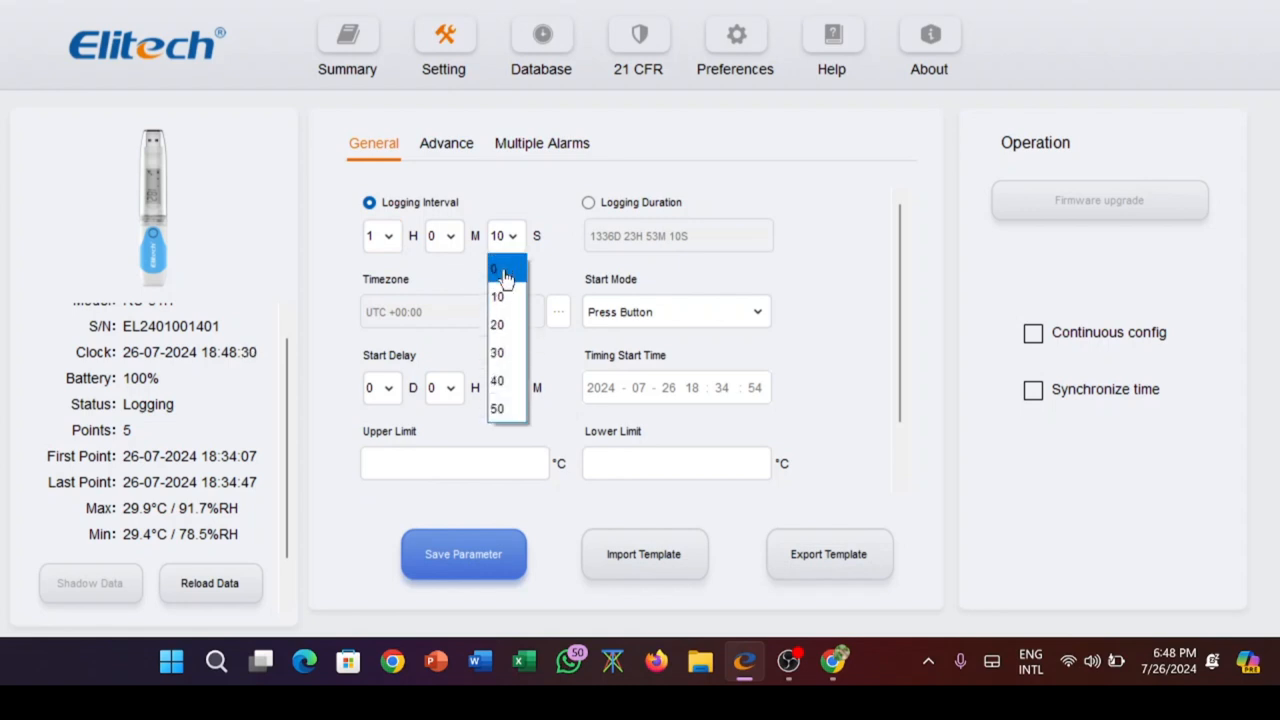
left_click(496, 267)
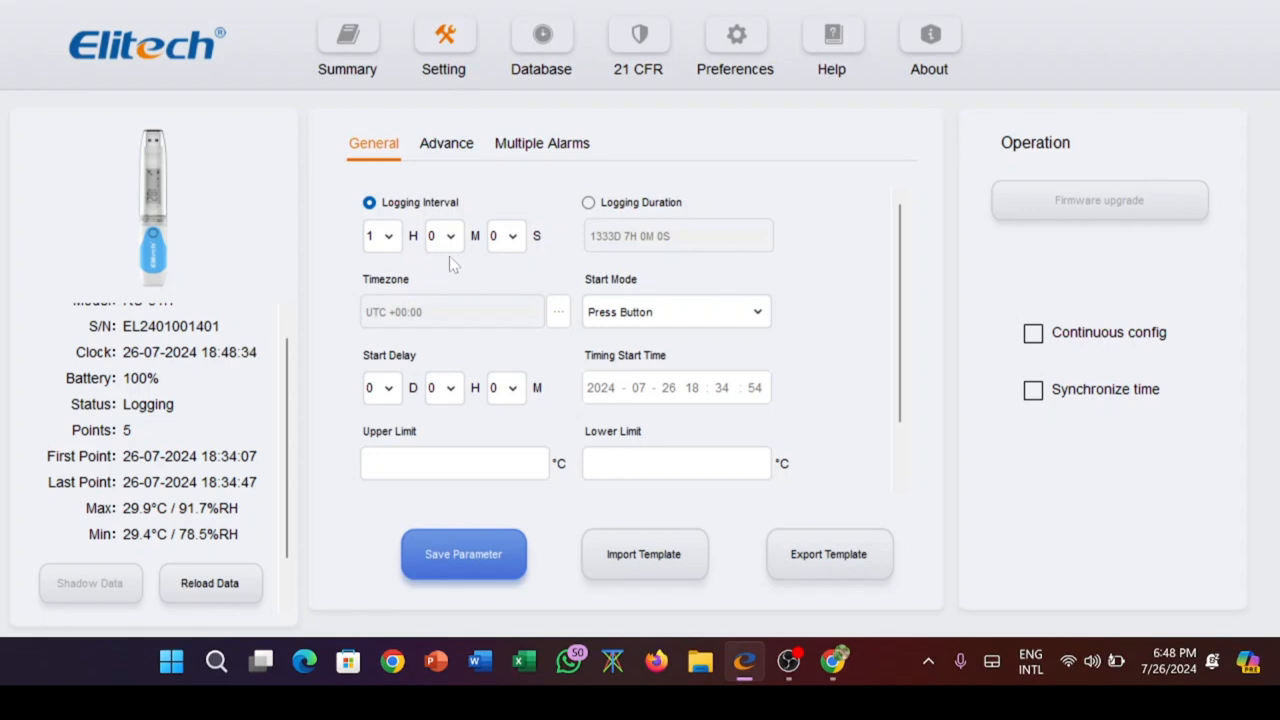
mouse_move(555, 264)
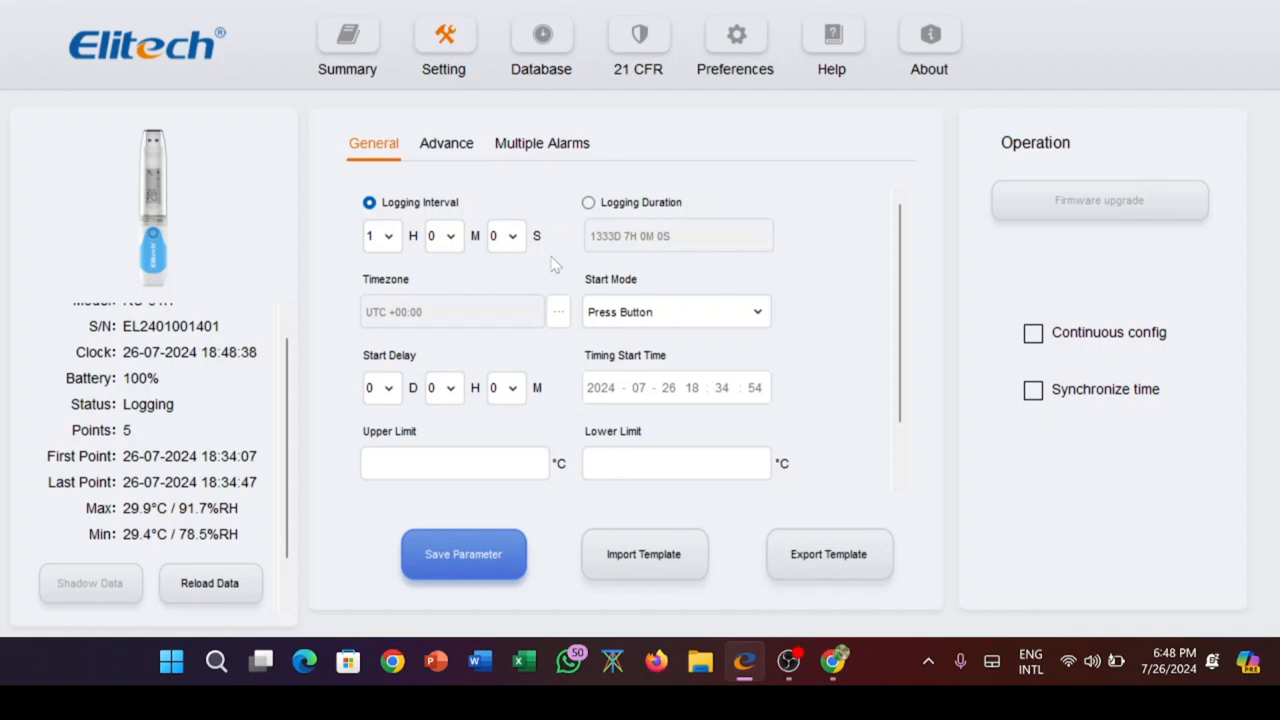
mouse_move(343, 280)
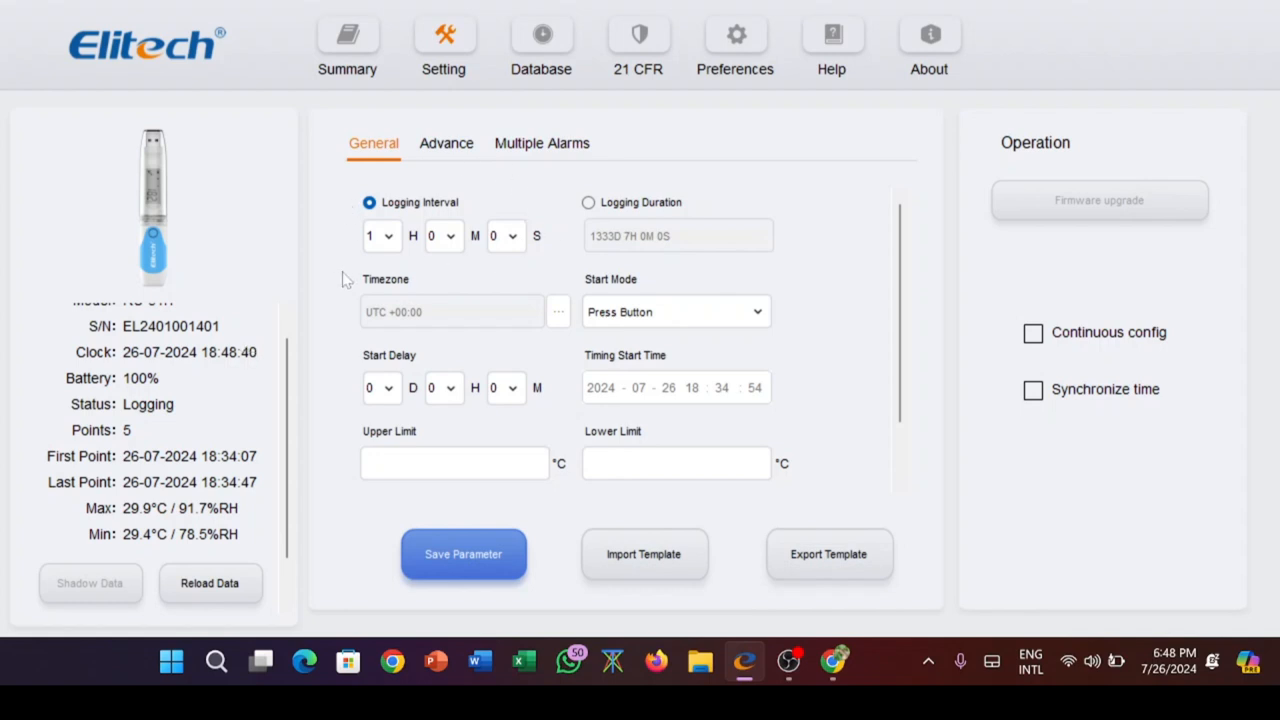
mouse_move(477, 270)
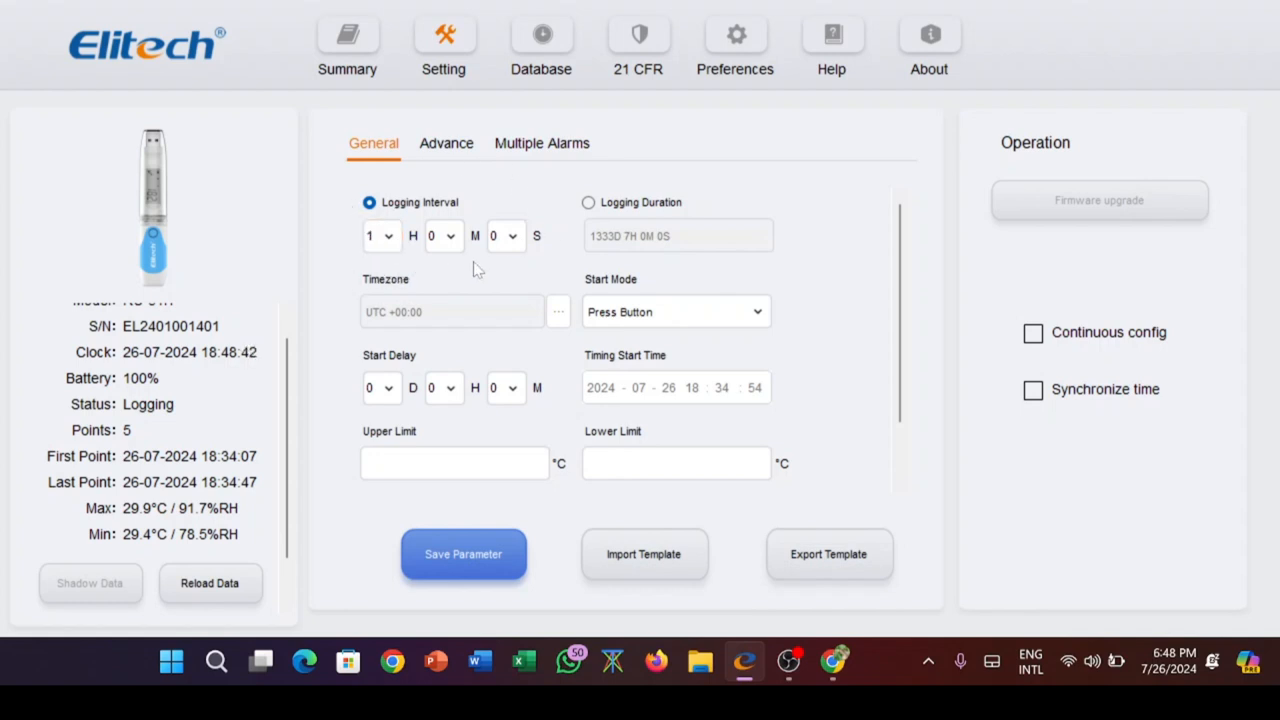
left_click(388, 236)
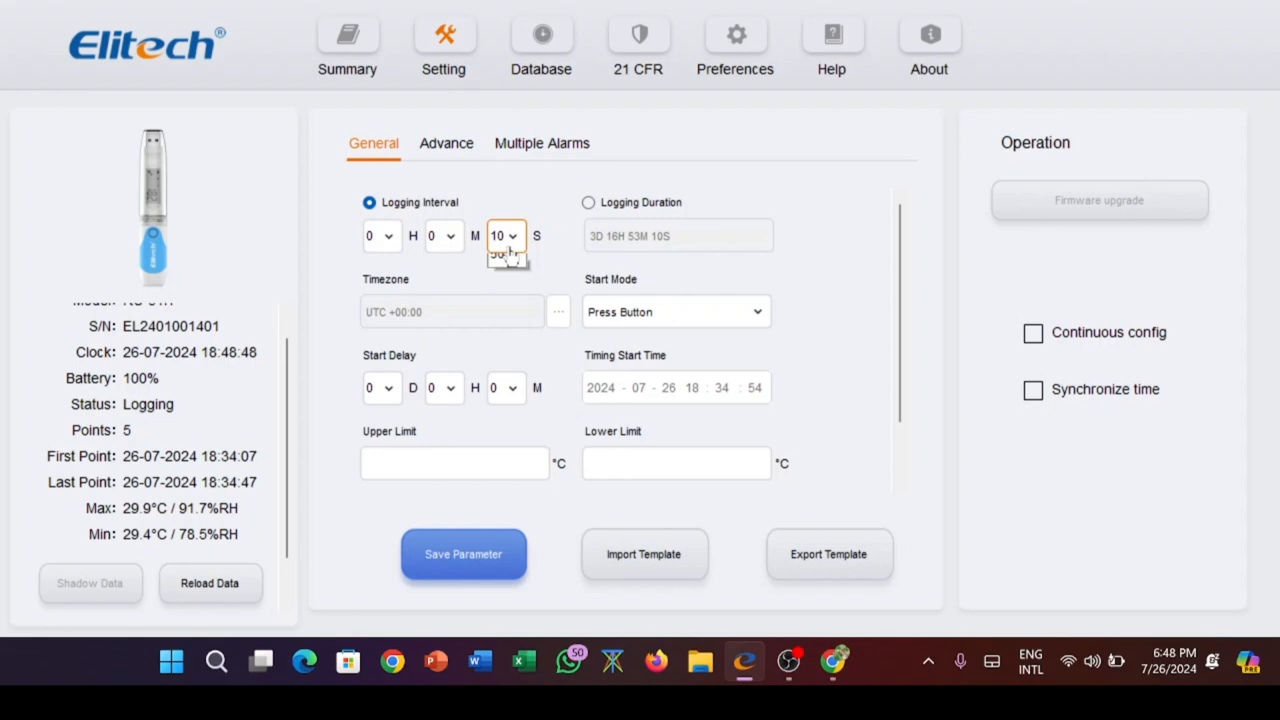
left_click(505, 235)
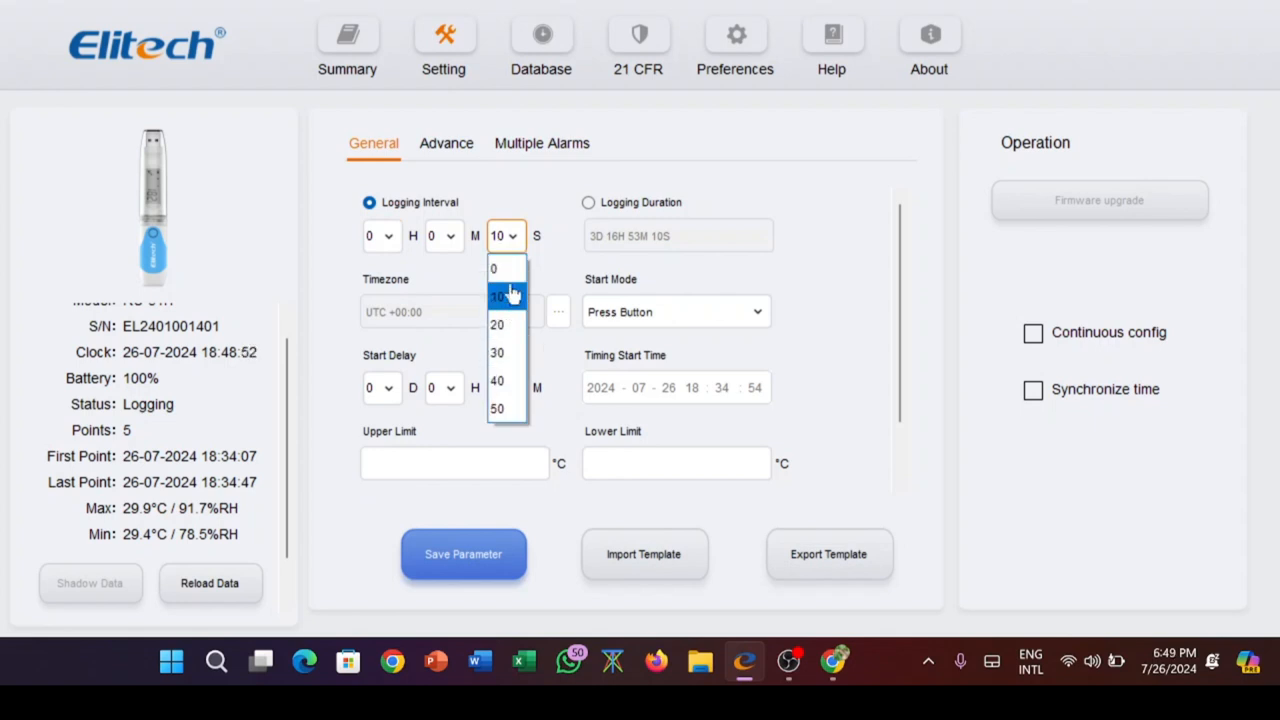
left_click(497, 295)
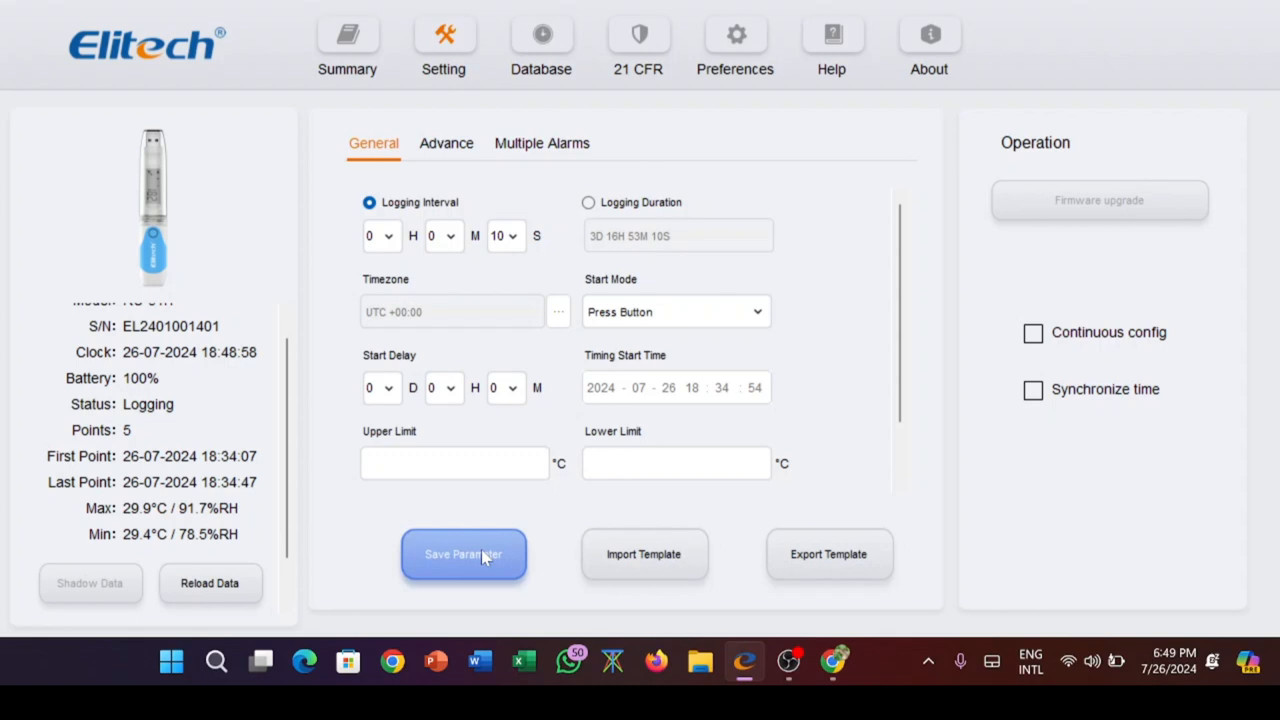
Save the 10-second interval to the logger, accepting the data-erase warning and success reminder.
left_click(463, 554)
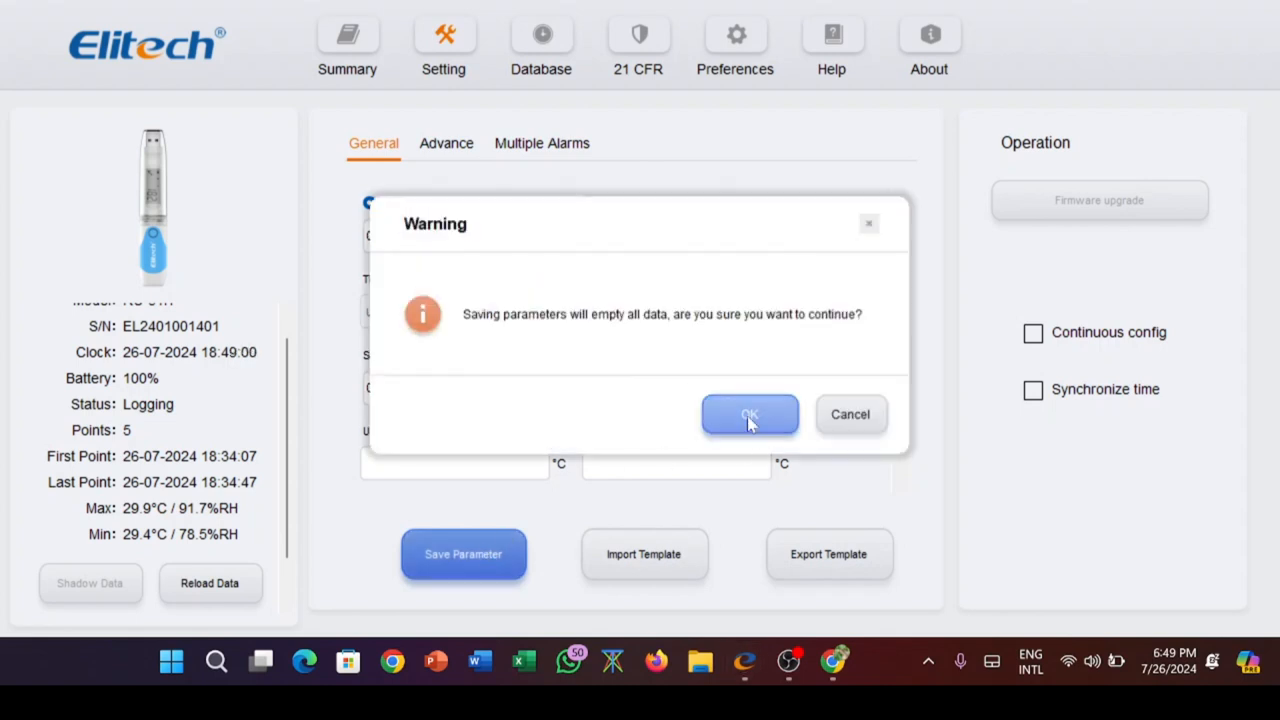
left_click(750, 414)
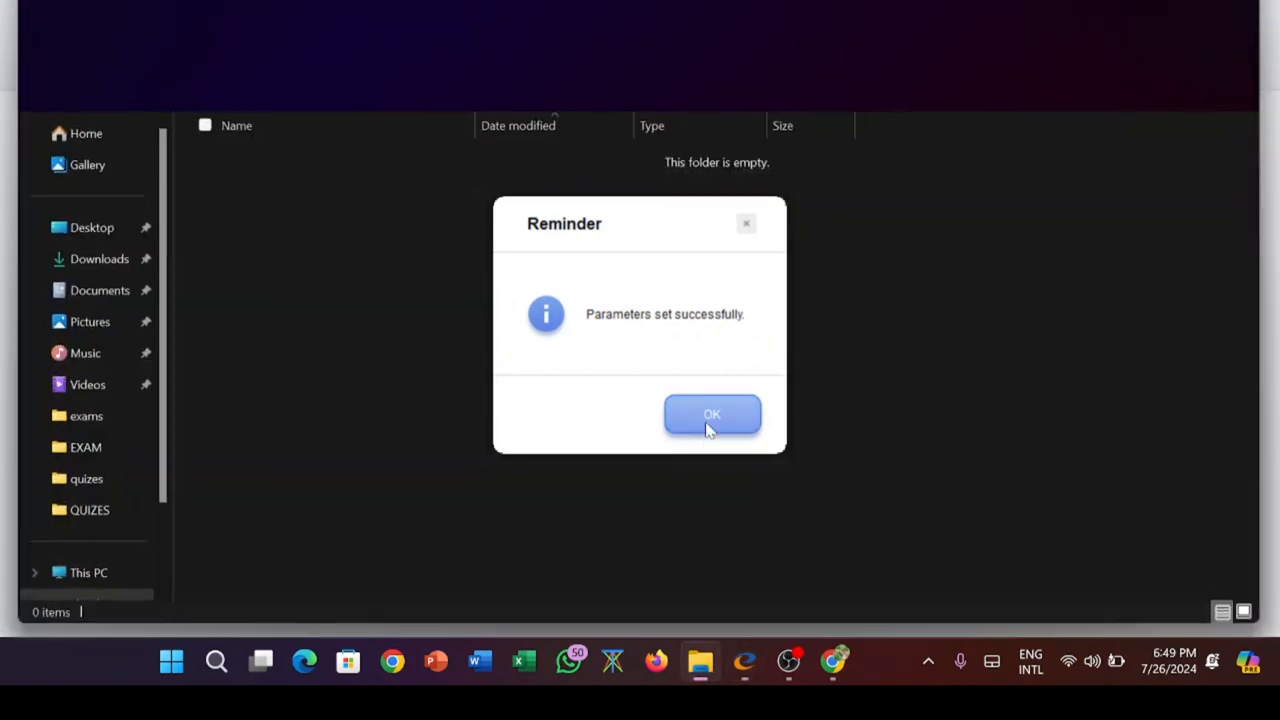
left_click(712, 414)
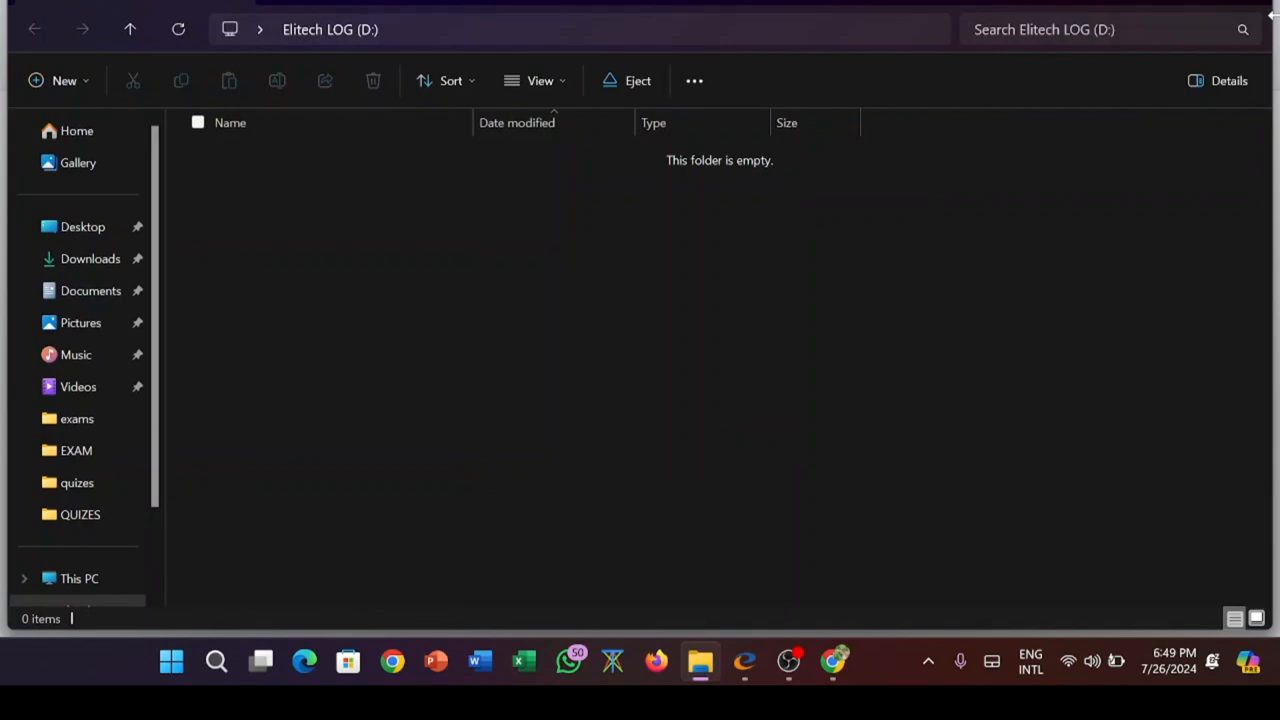
left_click(744, 661)
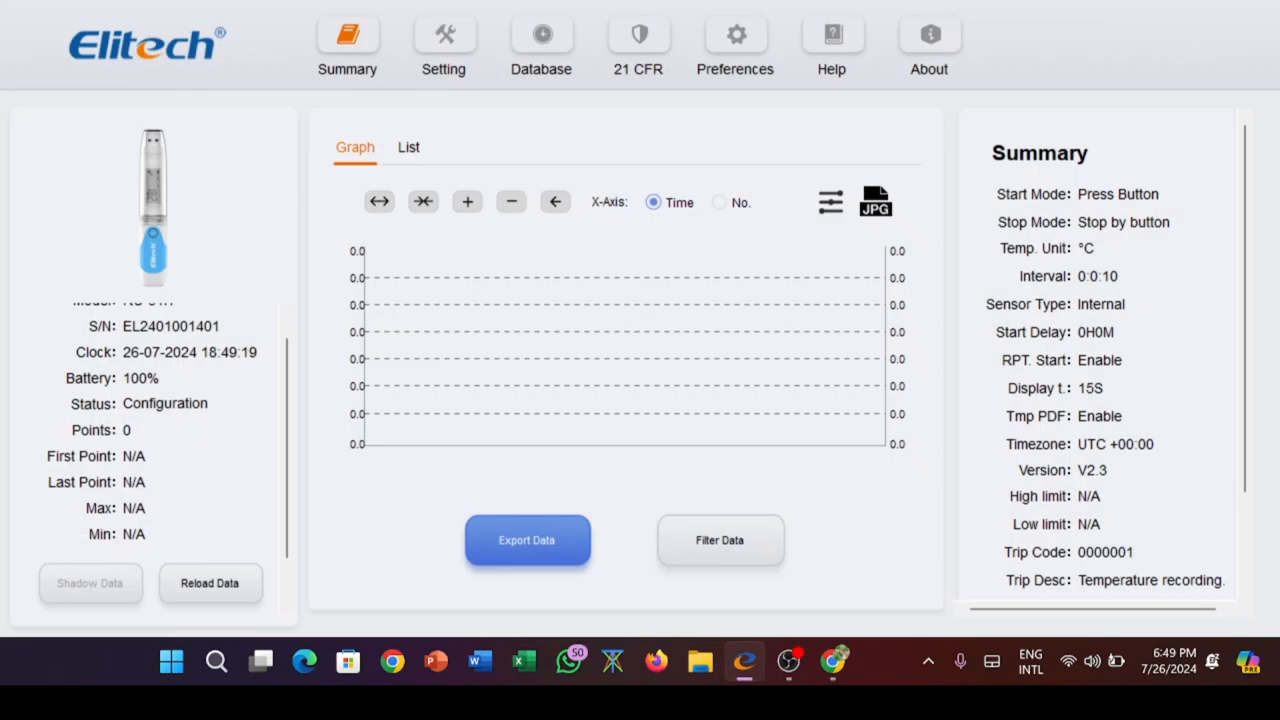
mouse_move(930, 305)
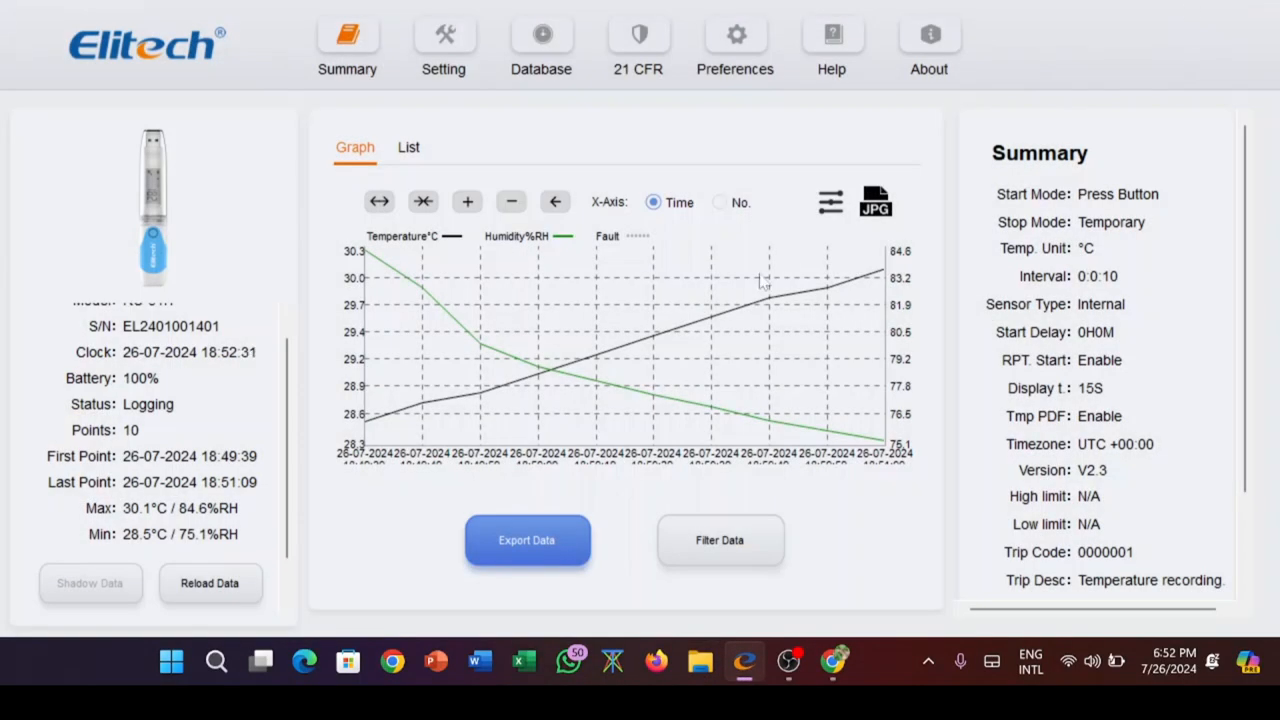
mouse_move(610, 490)
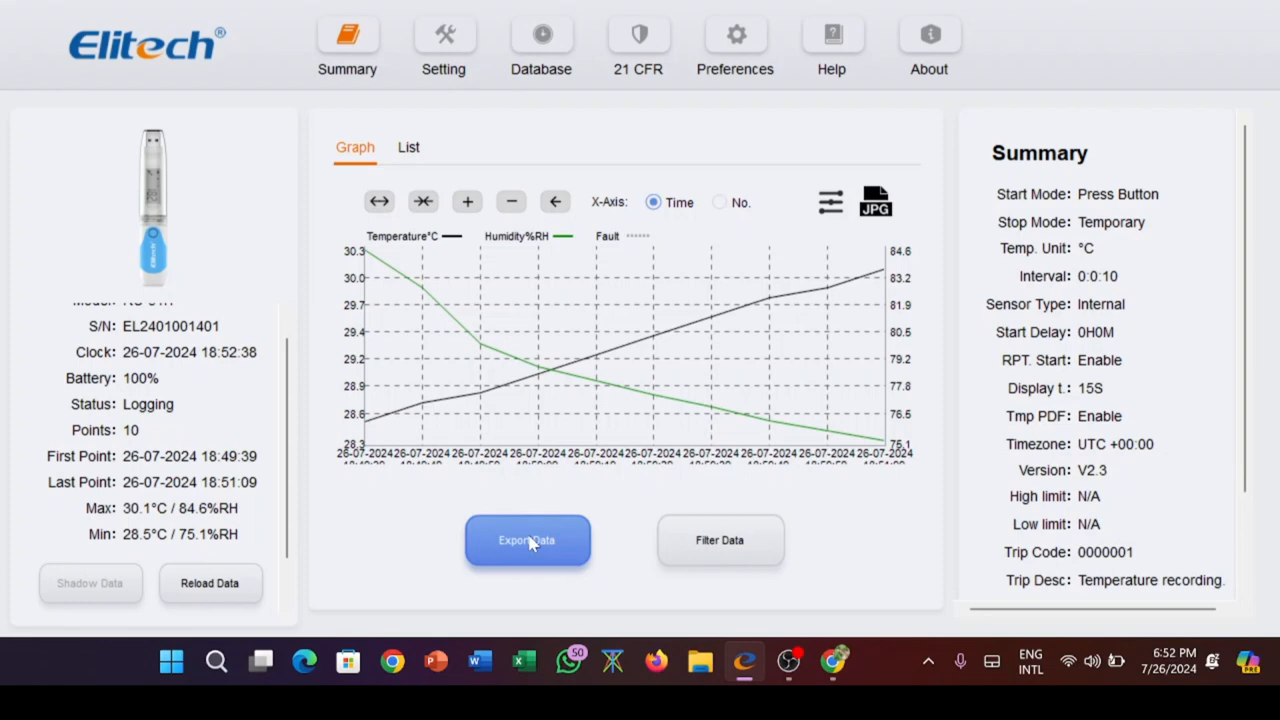
Bring up the Export Data format choices (PDF, XLS, ESF, TXT) for the 10 recorded points.
left_click(527, 540)
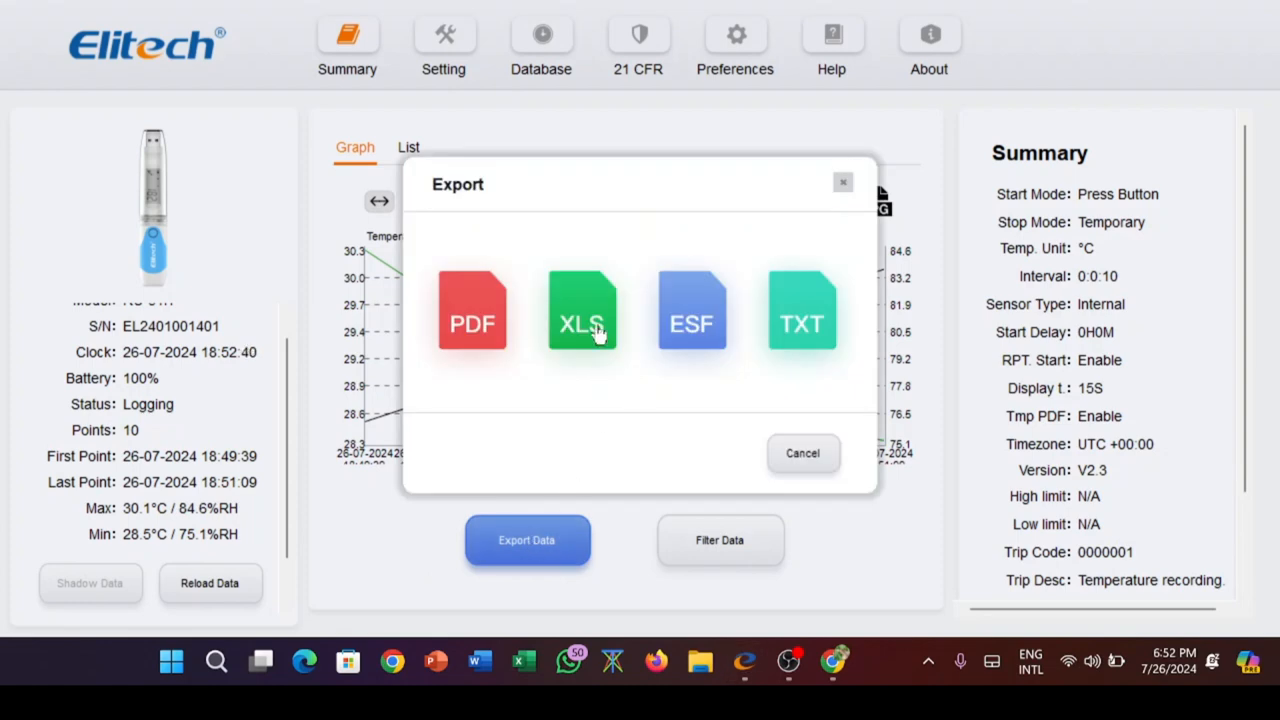
Export the logged readings as an XLS file saved to the Desktop.
left_click(582, 310)
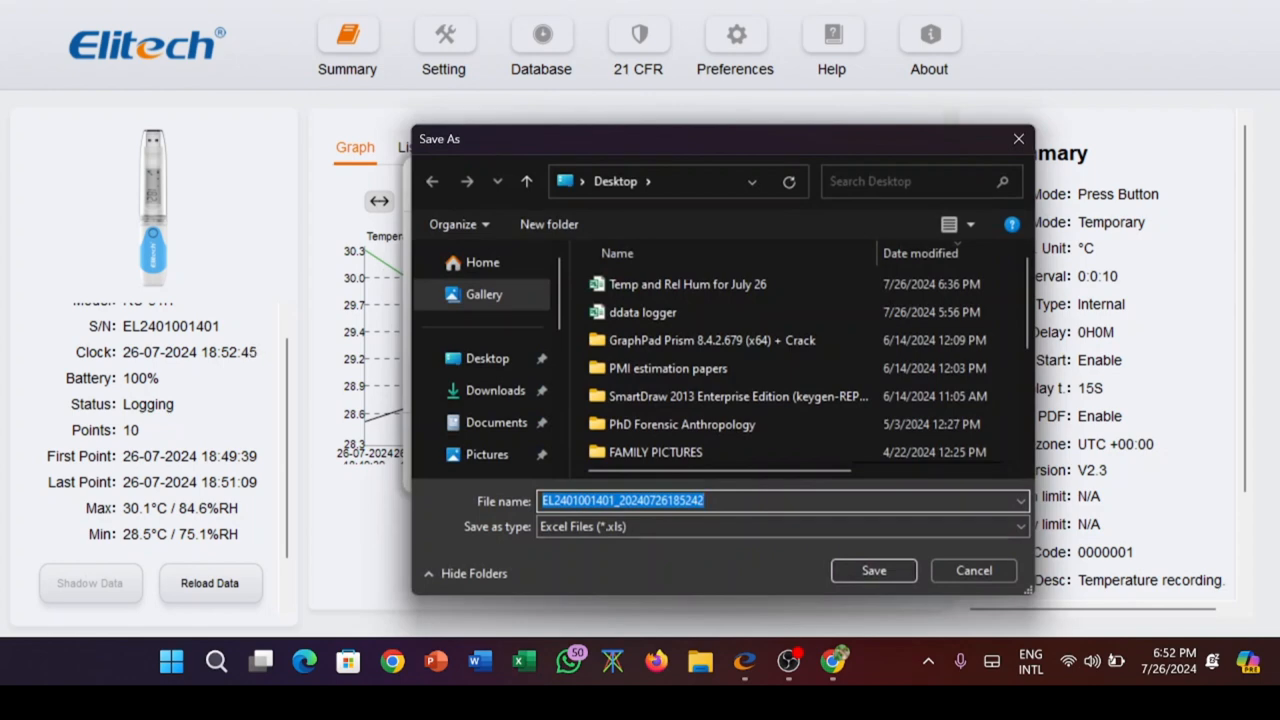
left_click(872, 570)
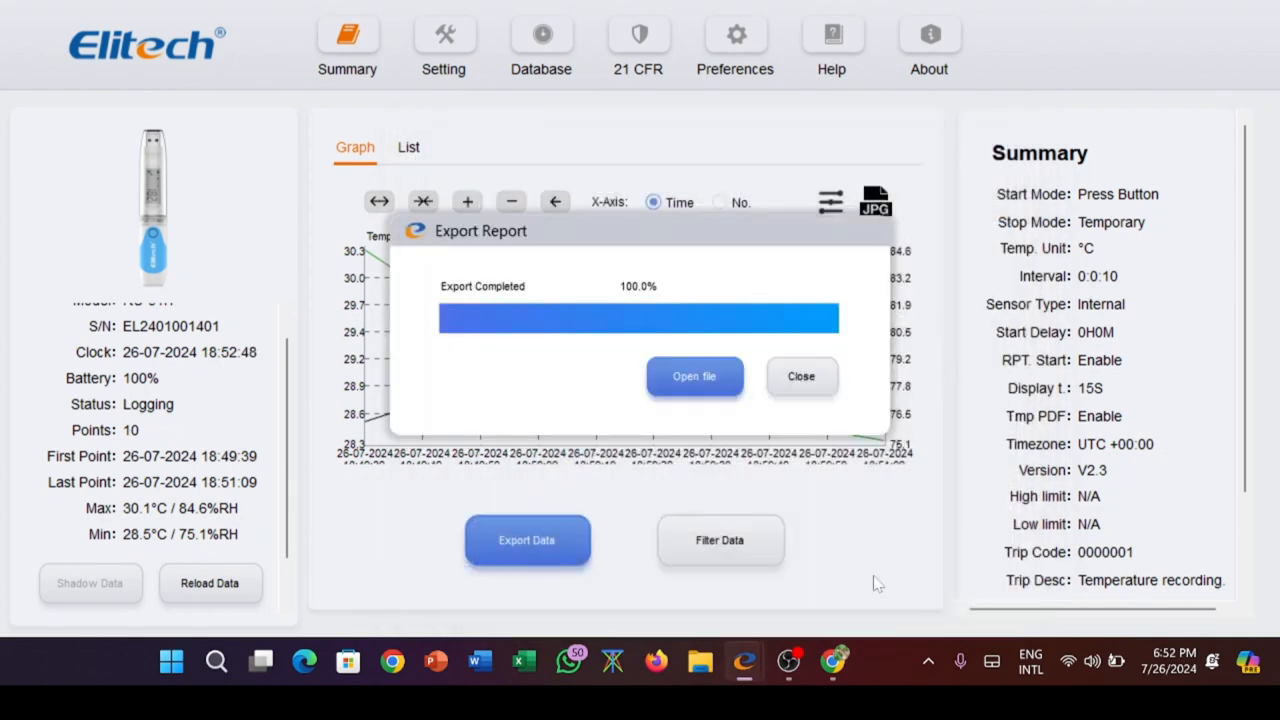